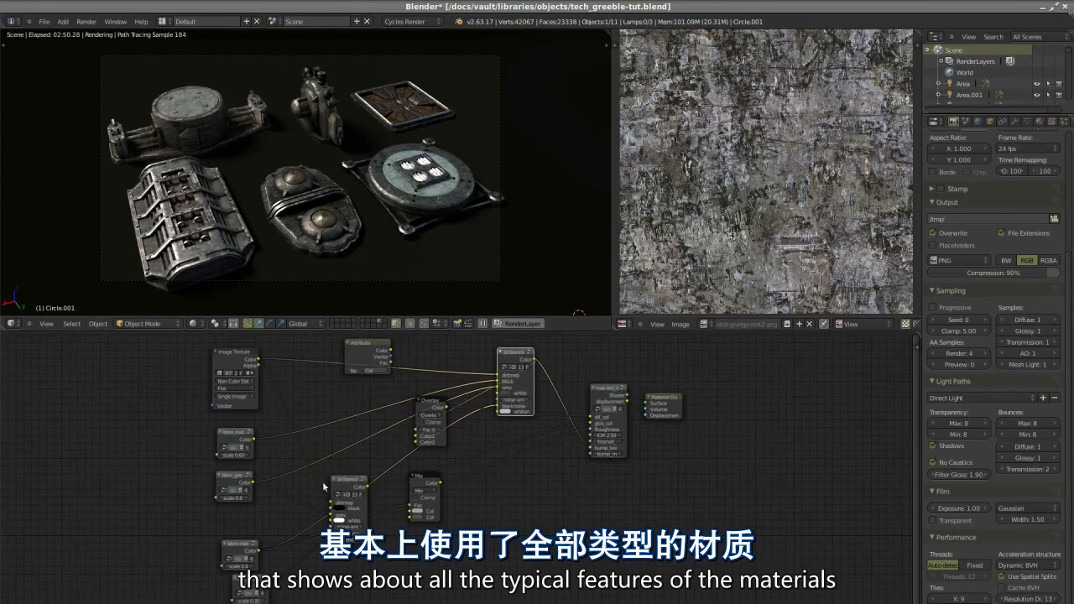
mouse_move(457, 457)
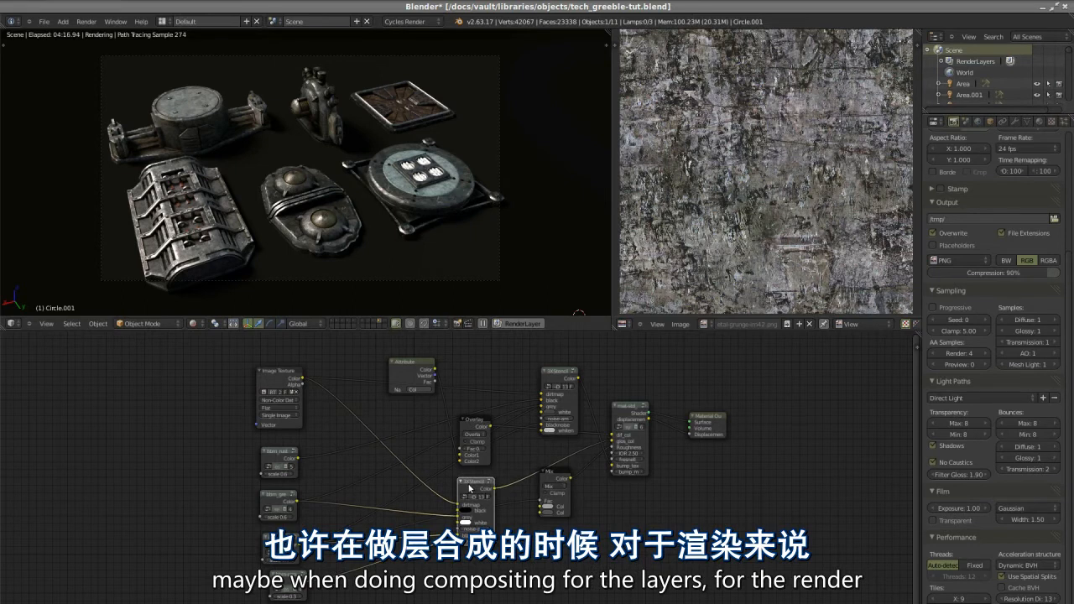
mouse_move(420, 512)
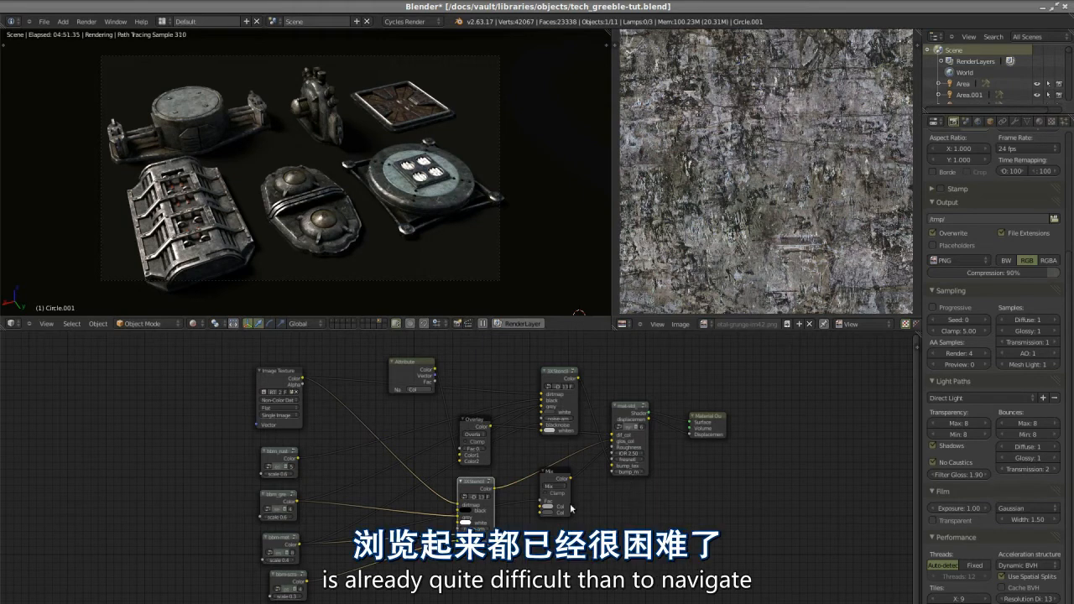
mouse_move(547, 512)
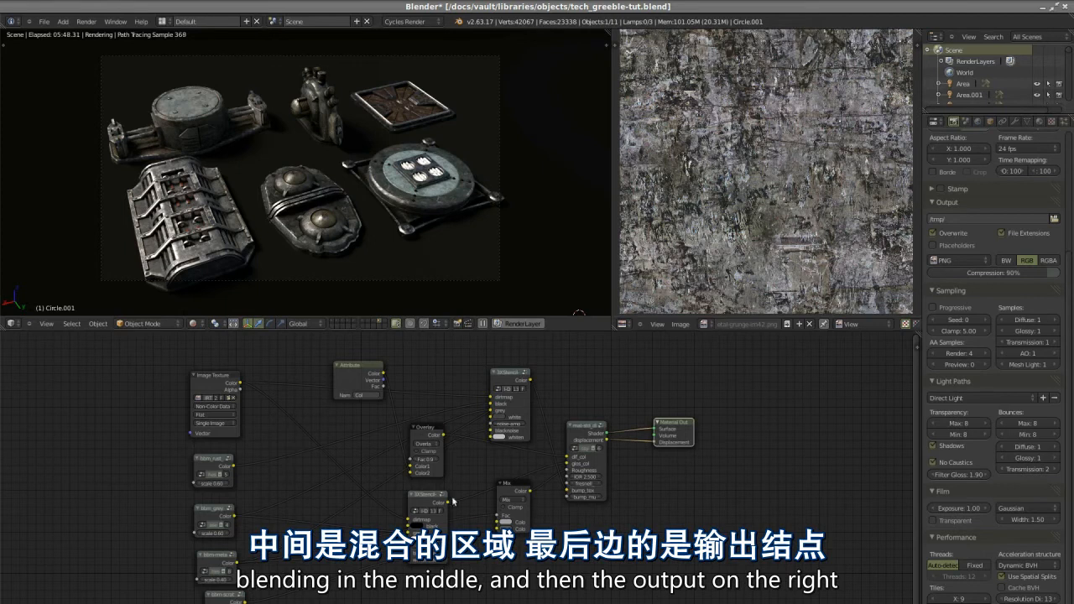
mouse_move(692, 490)
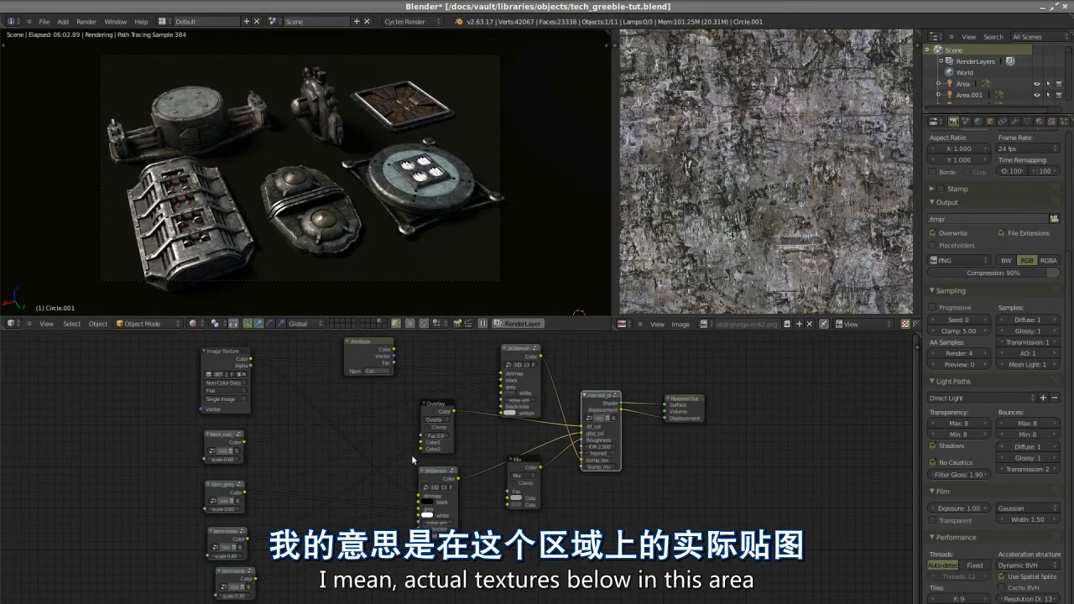
mouse_move(198, 473)
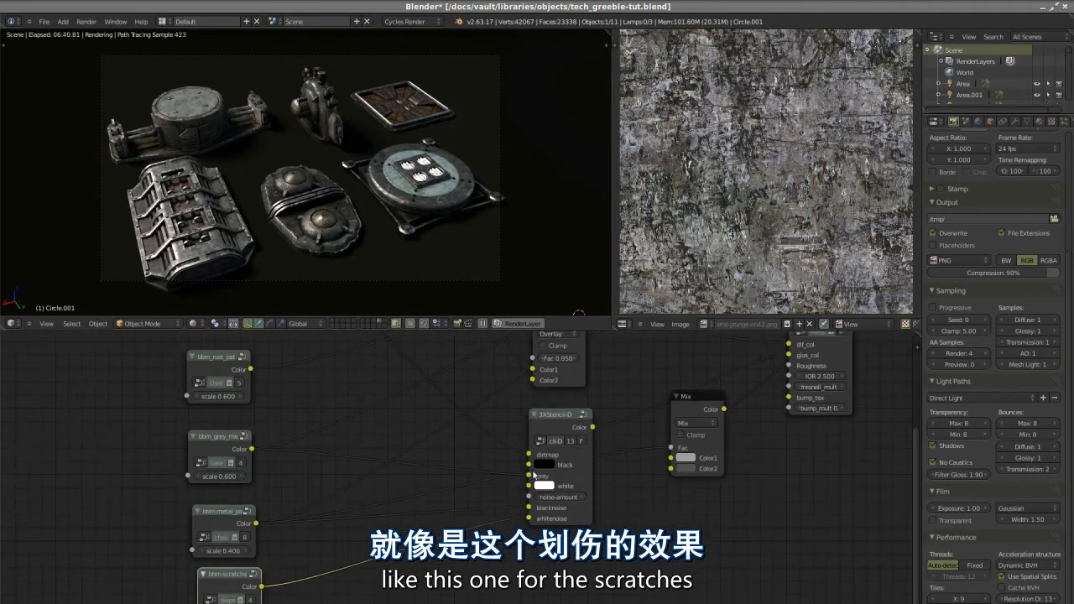
- Browse the image list to show the black-and-white panel mask and another paint texture
click(742, 324)
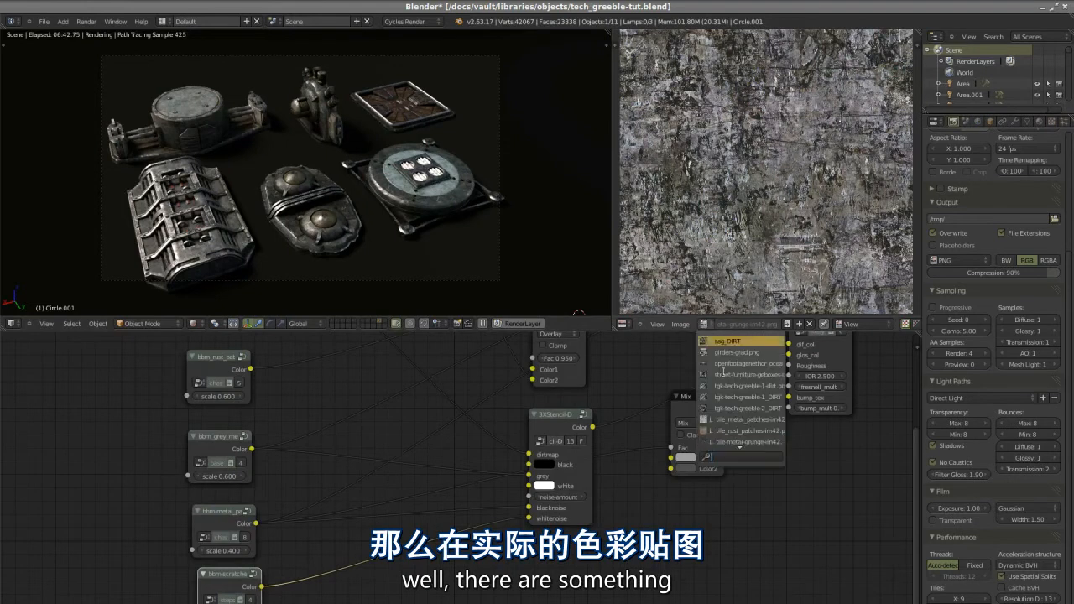
click(748, 391)
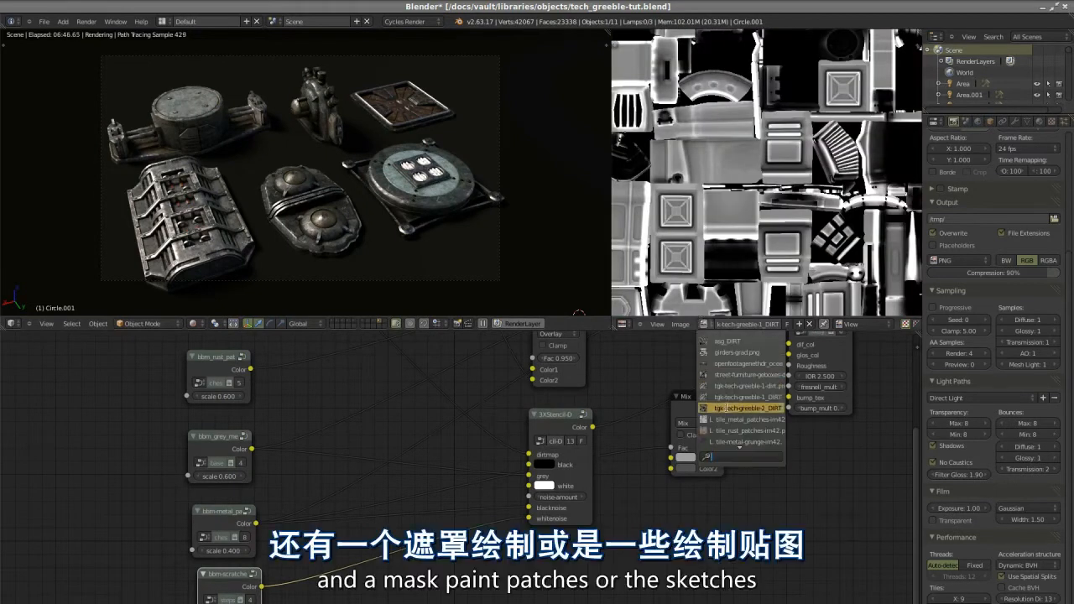
click(742, 442)
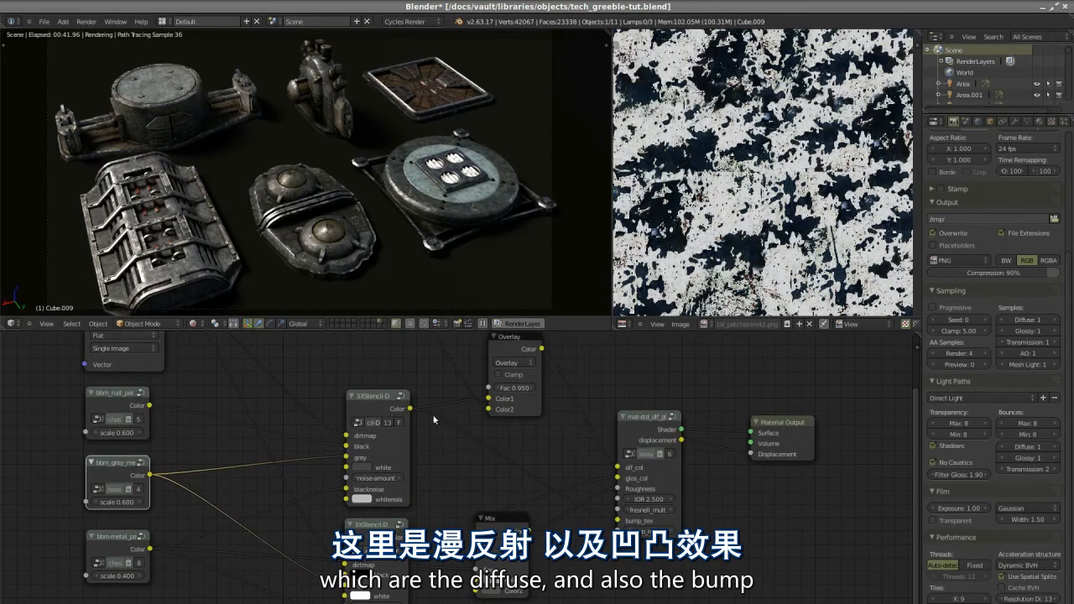
mouse_move(544, 446)
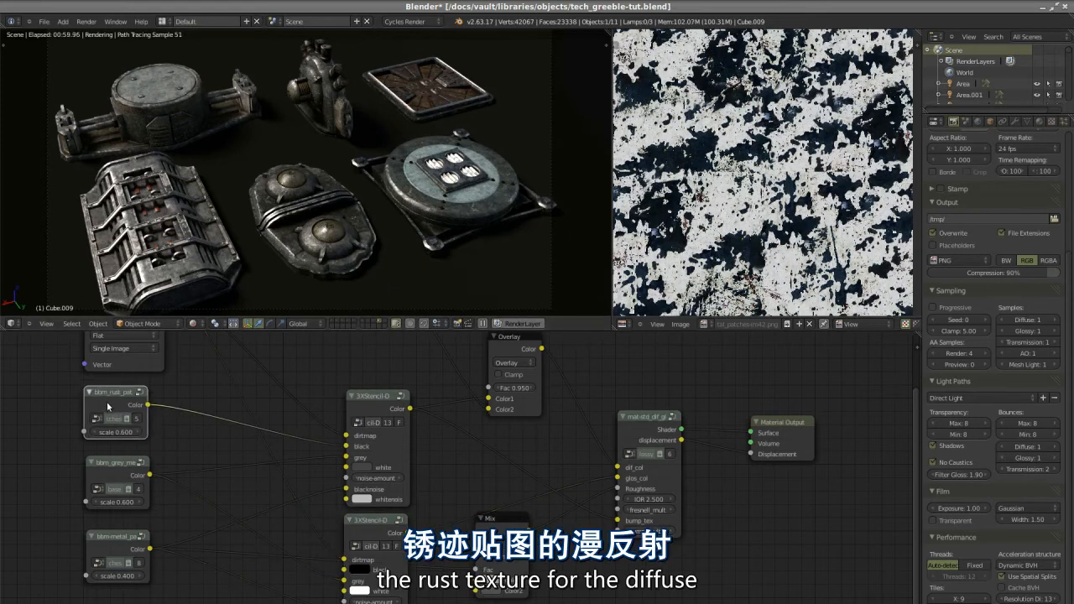
mouse_move(279, 368)
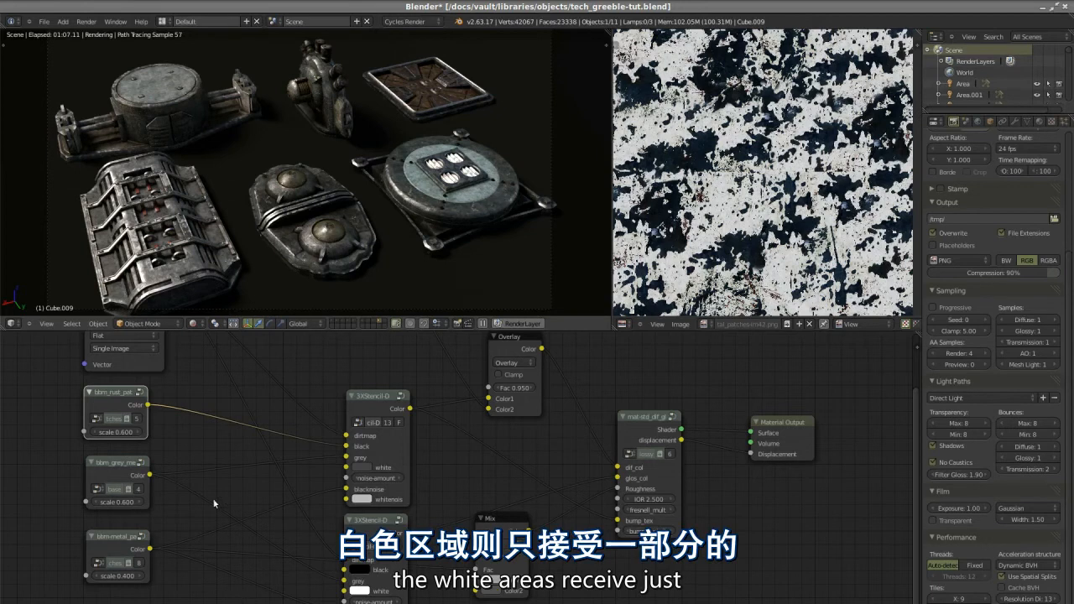
mouse_move(138, 321)
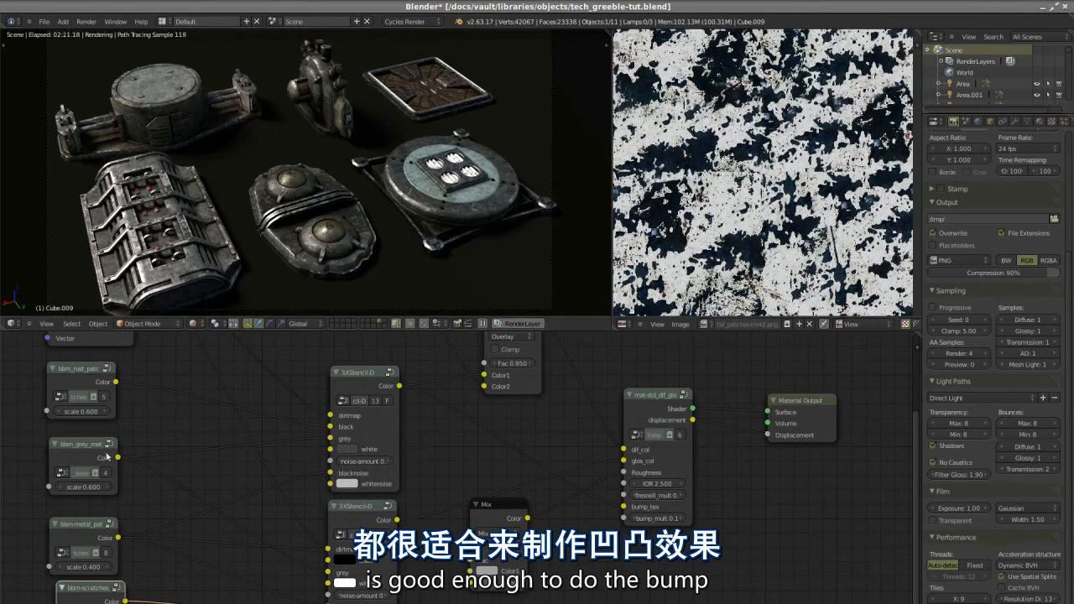
mouse_move(576, 508)
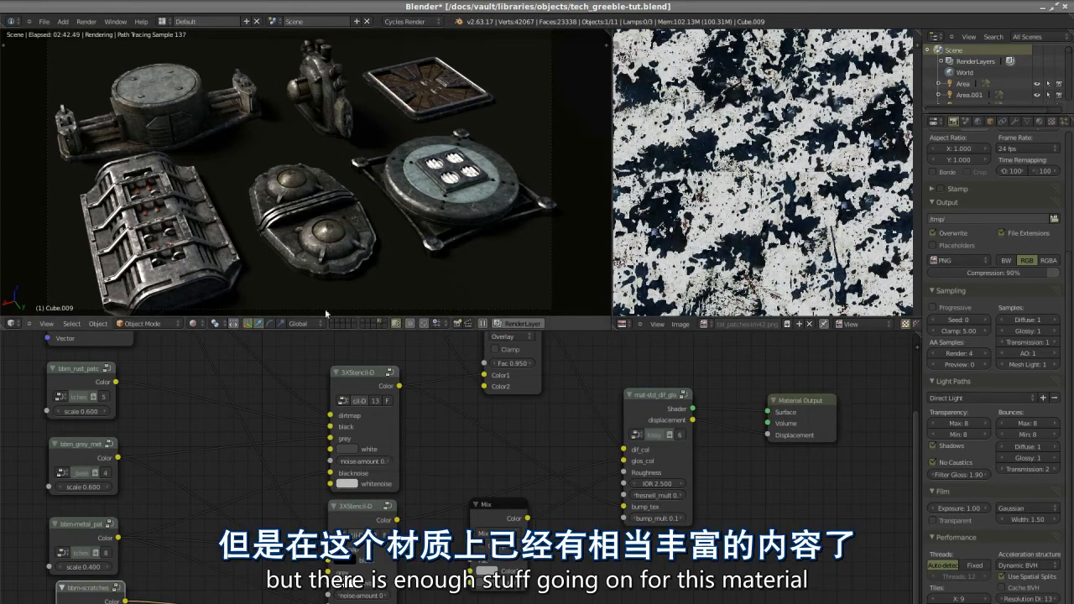
click(366, 372)
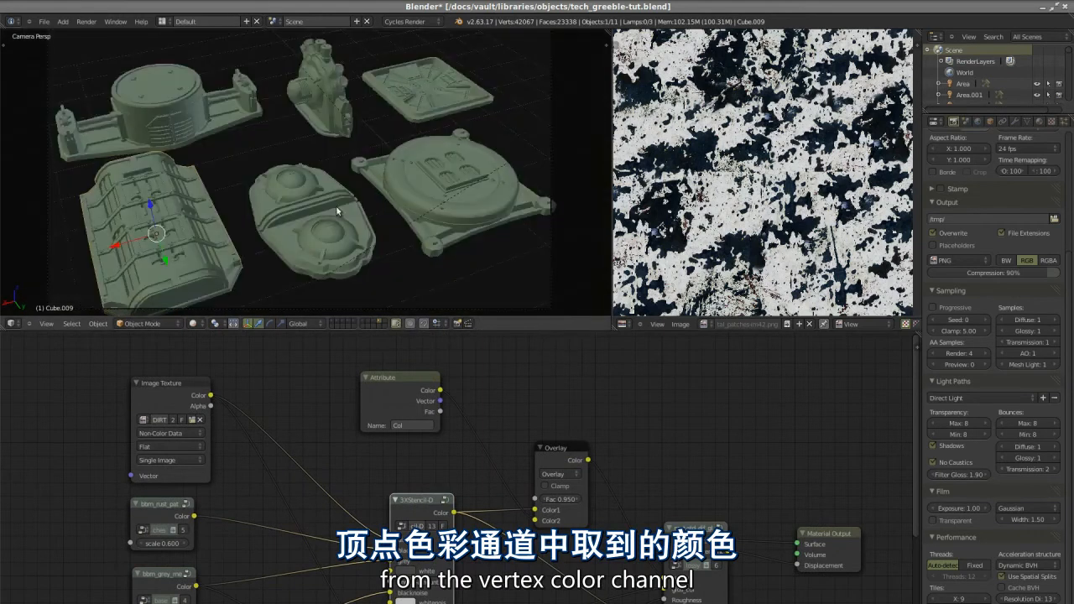
- Change the 3D View shading from Textured to Solid for the greeble objects
click(411, 21)
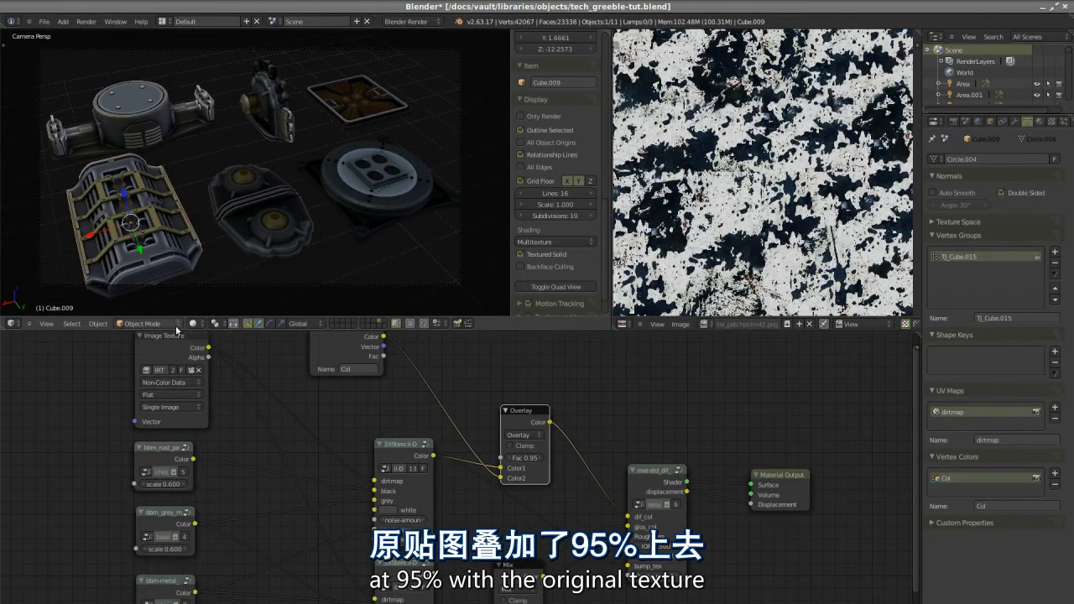
click(195, 322)
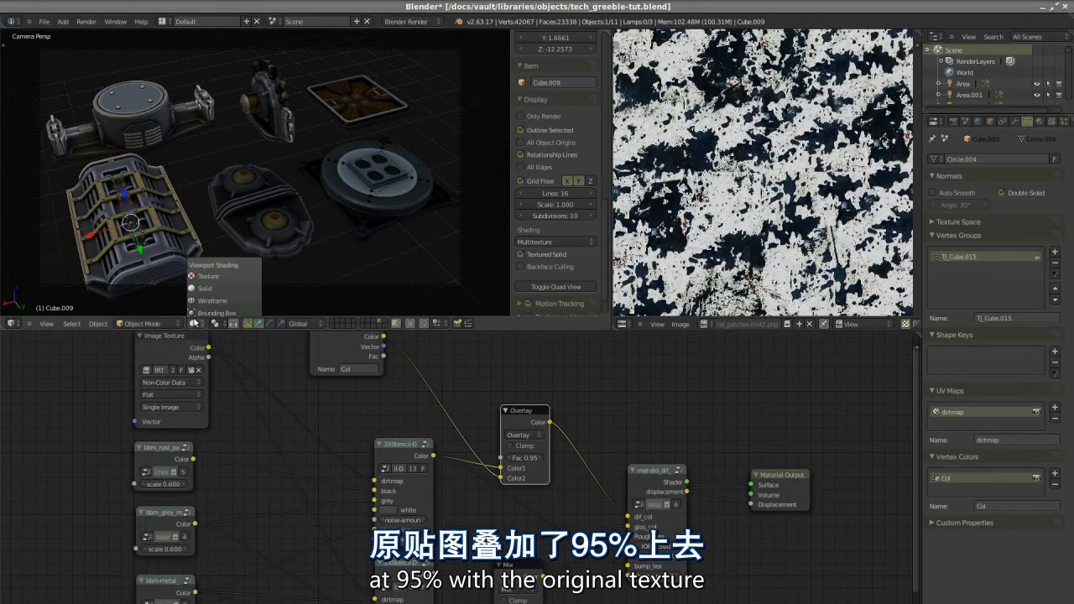
click(411, 20)
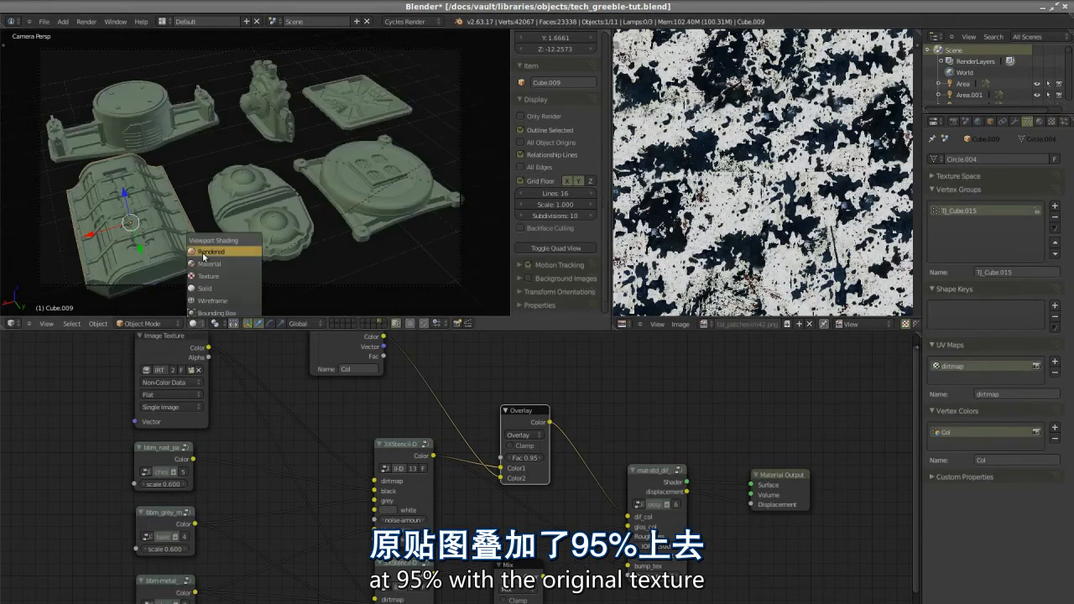
- Set the 3D View shading to Rendered for a live Cycles preview
click(212, 252)
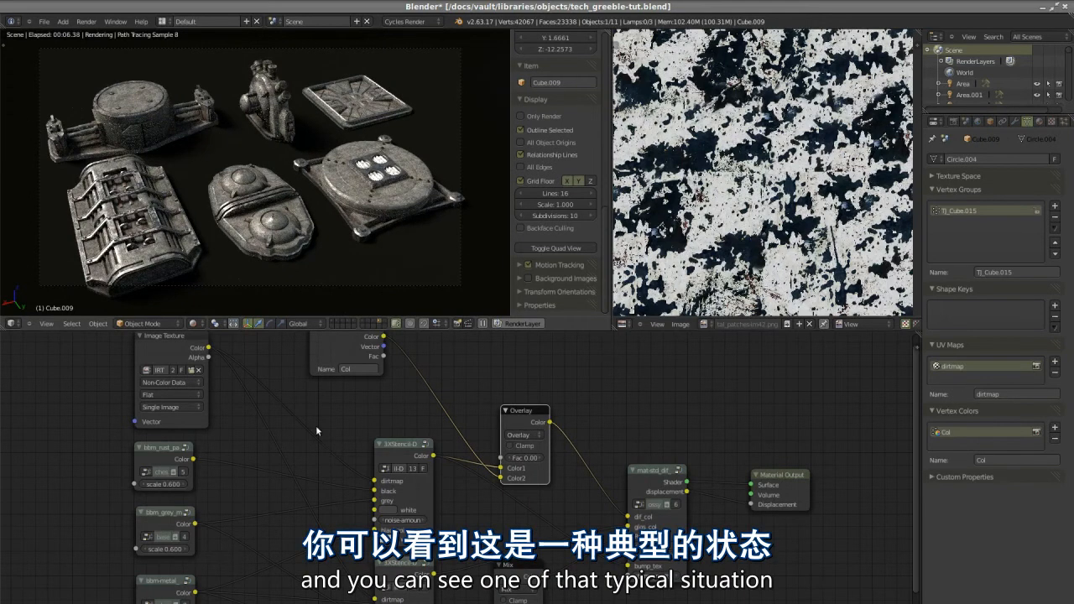
mouse_move(480, 410)
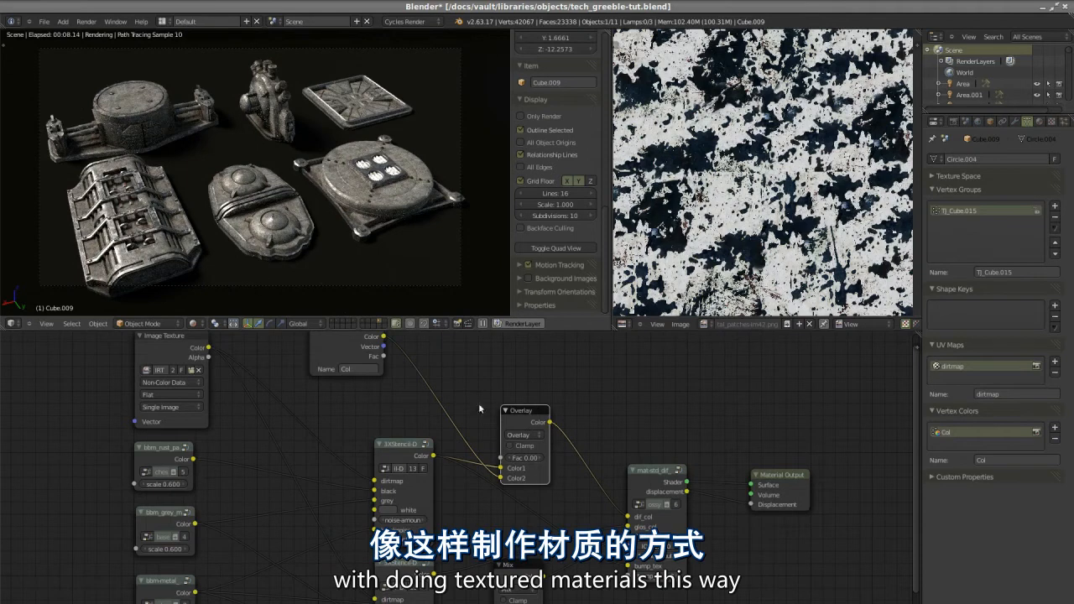
mouse_move(490, 490)
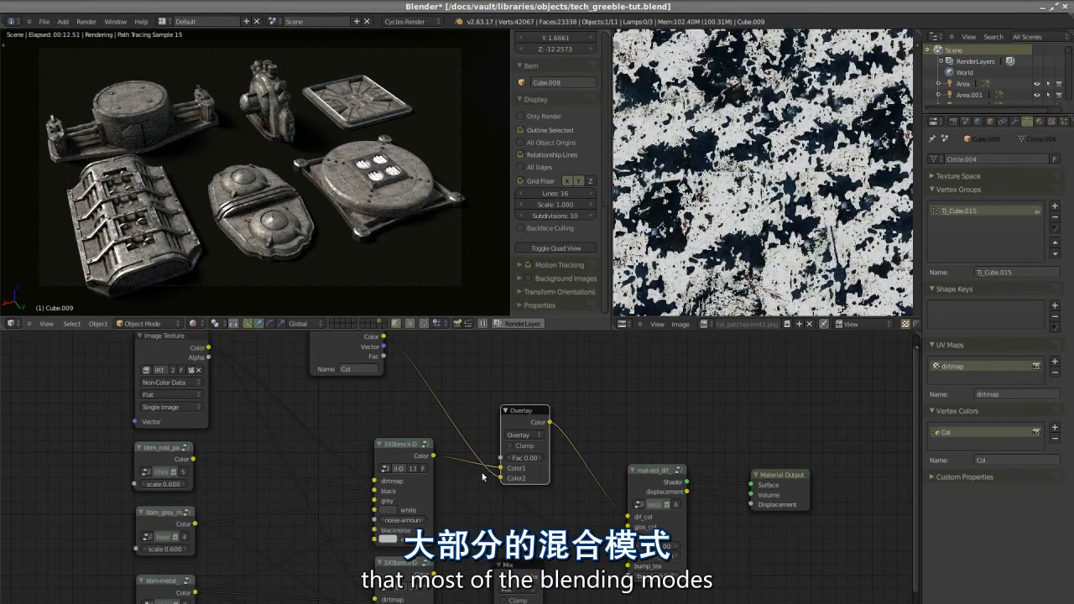
mouse_move(507, 453)
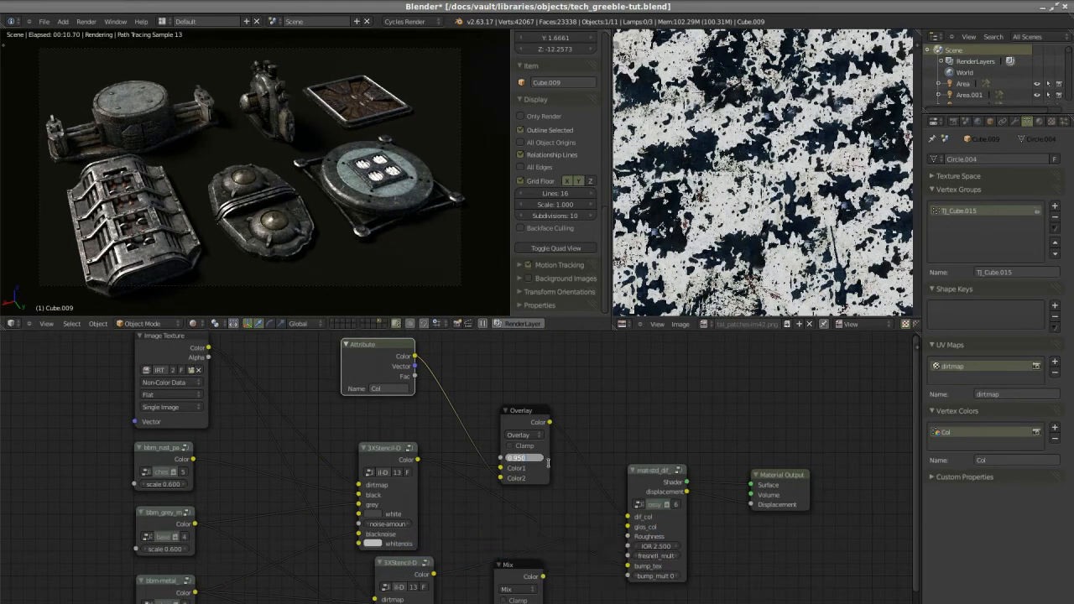
click(524, 435)
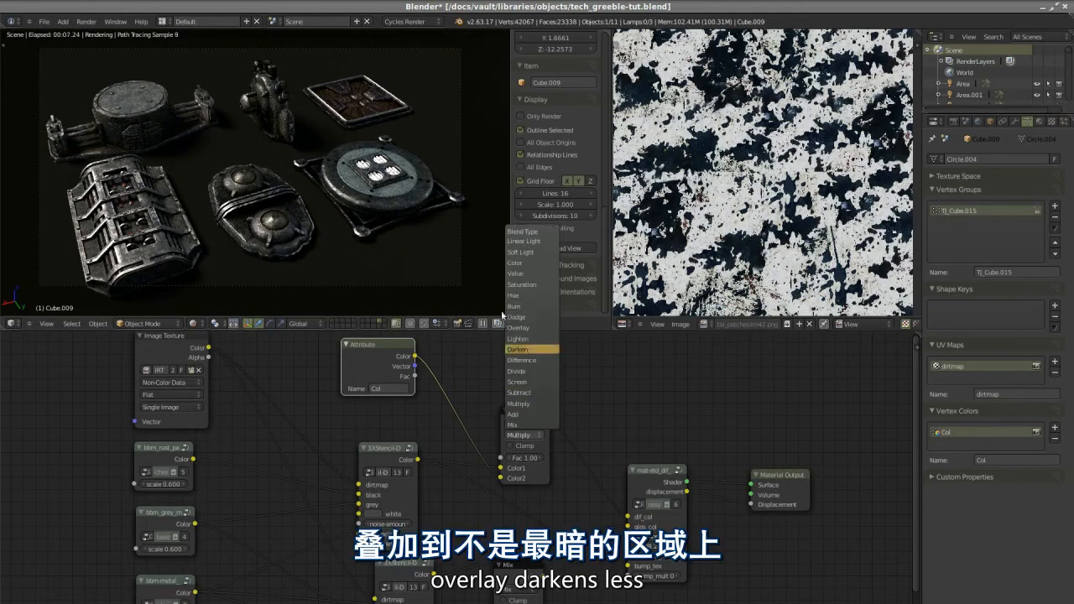
click(517, 327)
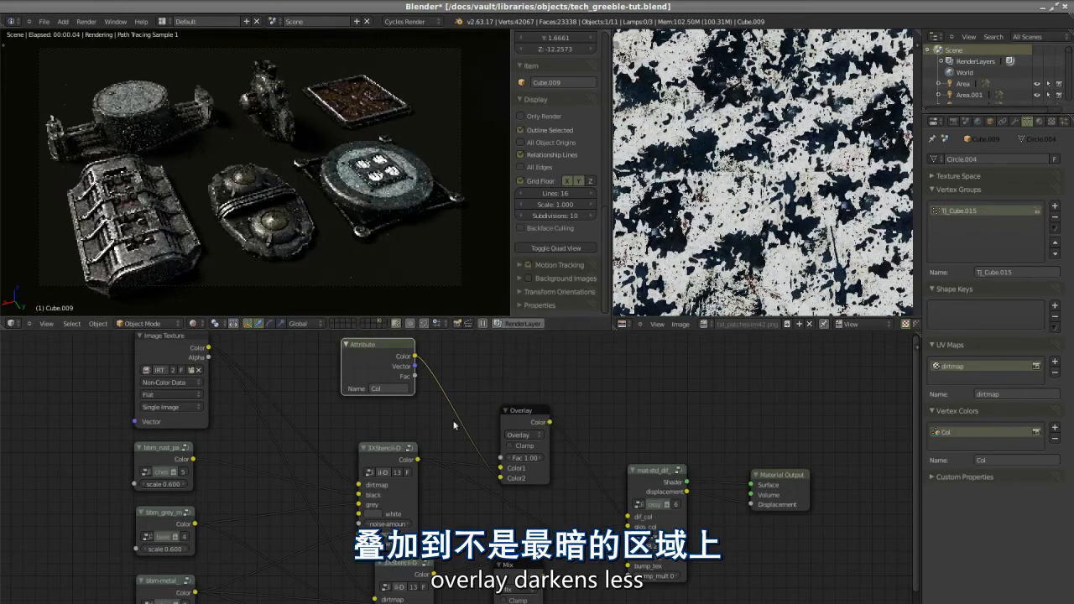
click(520, 433)
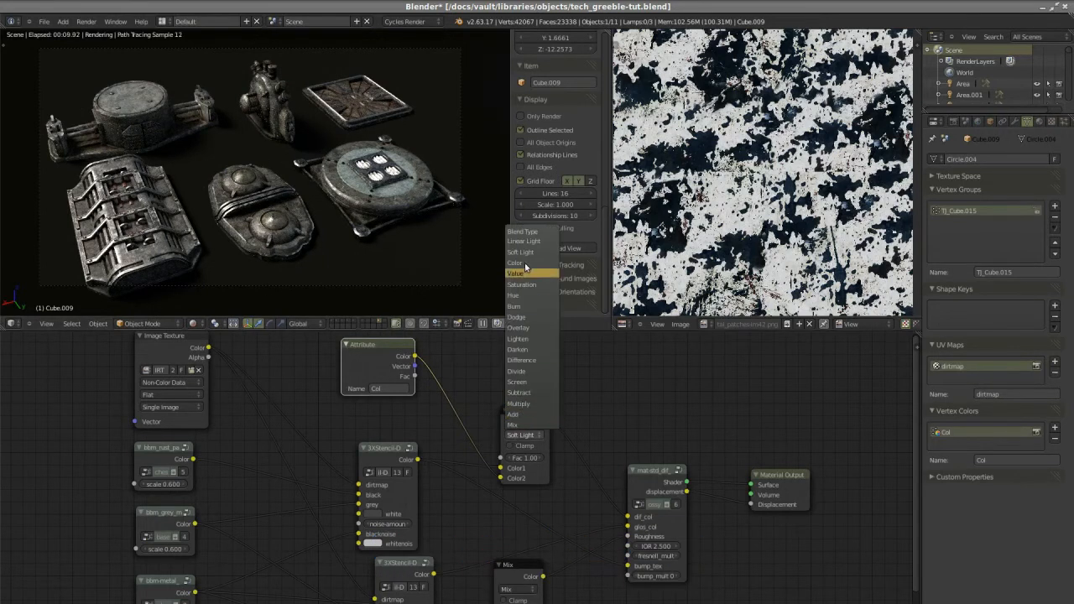
mouse_move(530, 349)
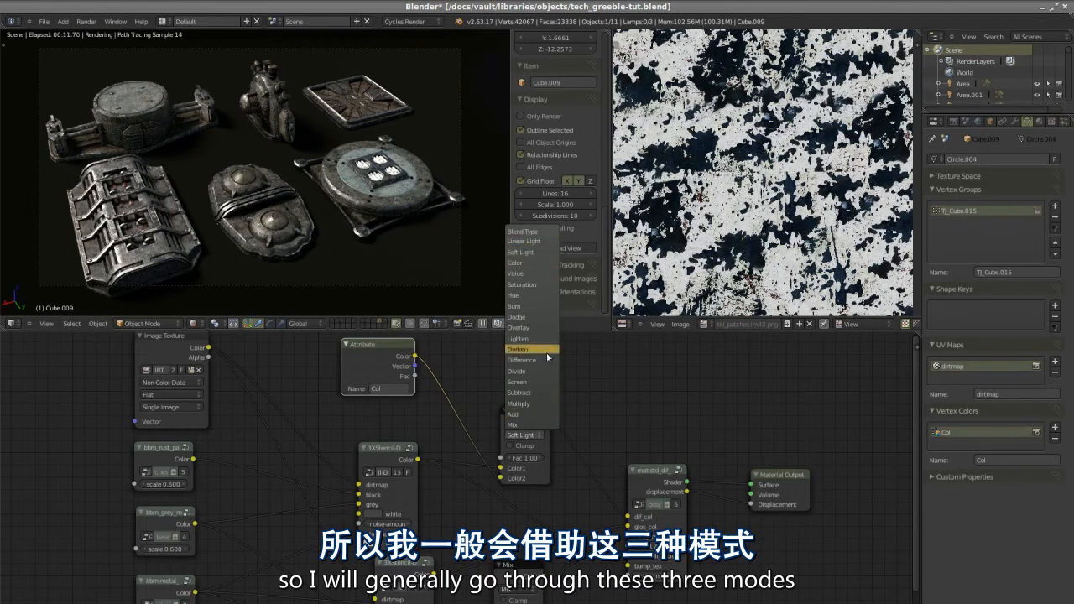
mouse_move(530, 316)
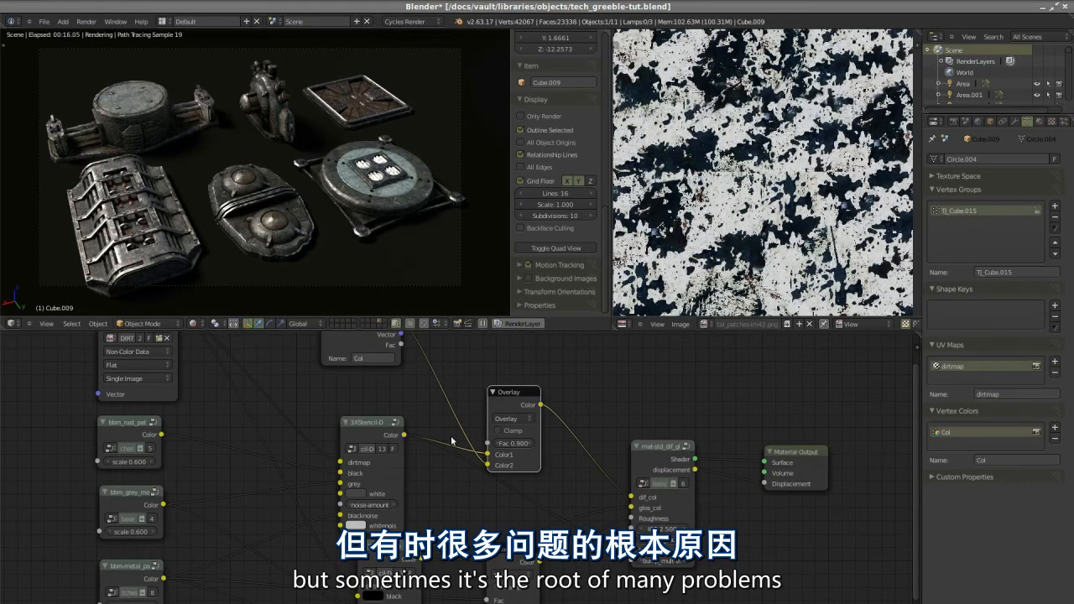
mouse_move(597, 494)
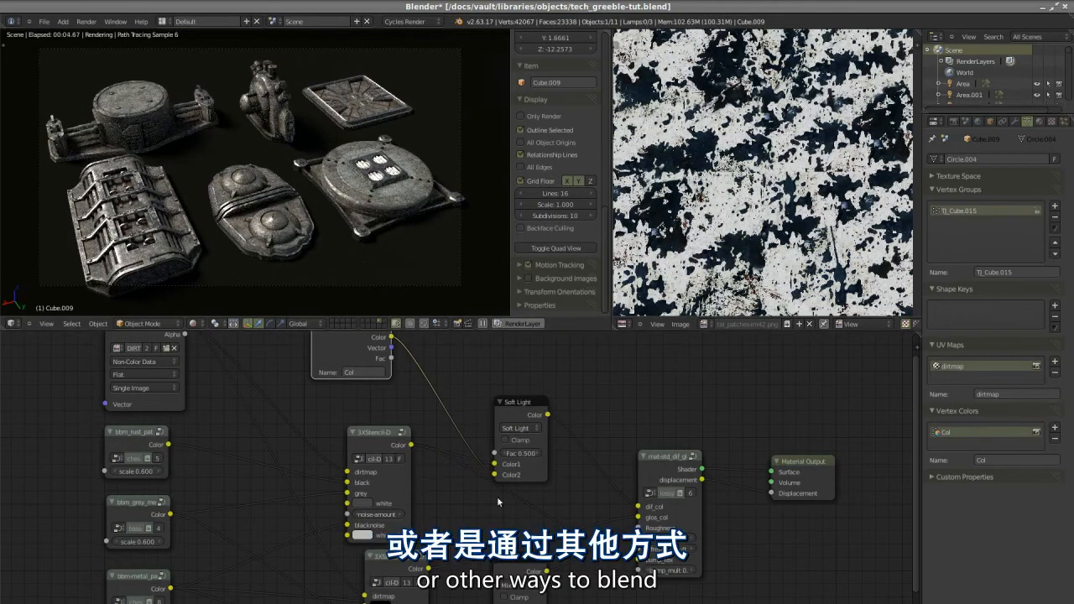
click(520, 428)
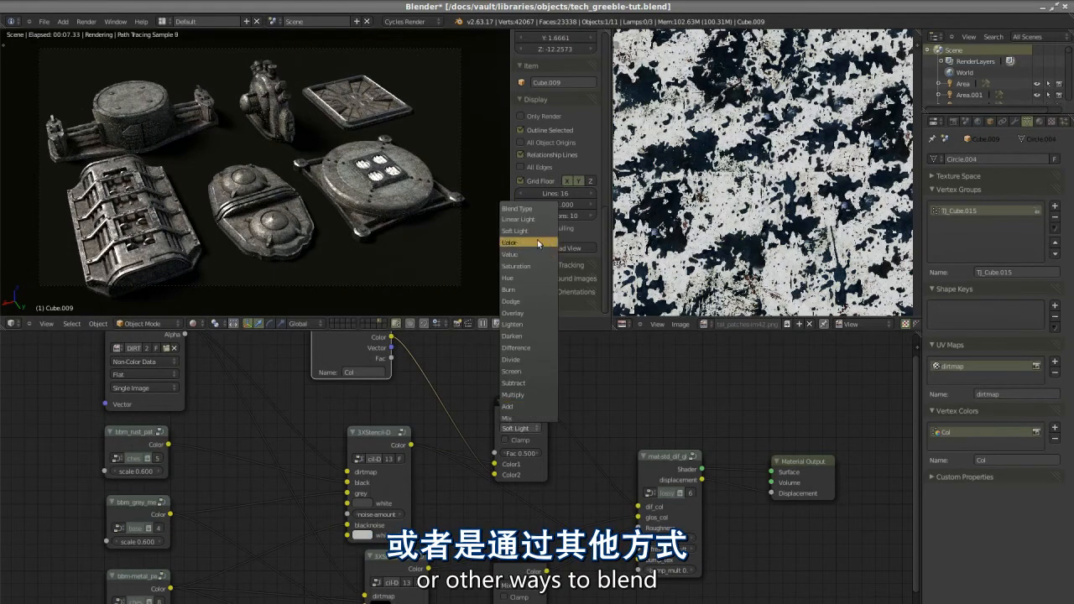
mouse_move(535, 231)
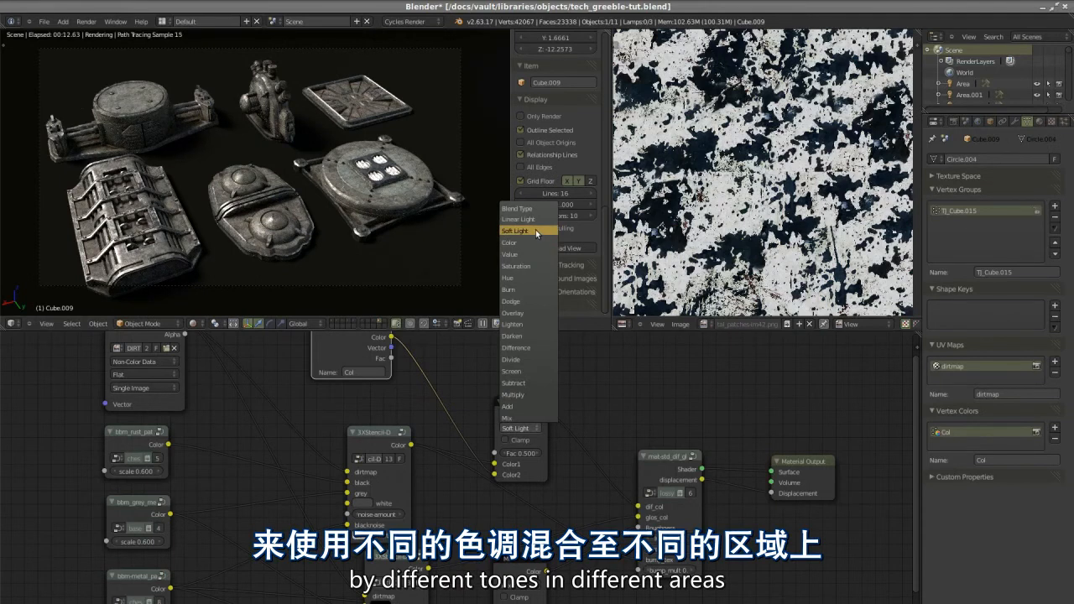
mouse_move(527, 359)
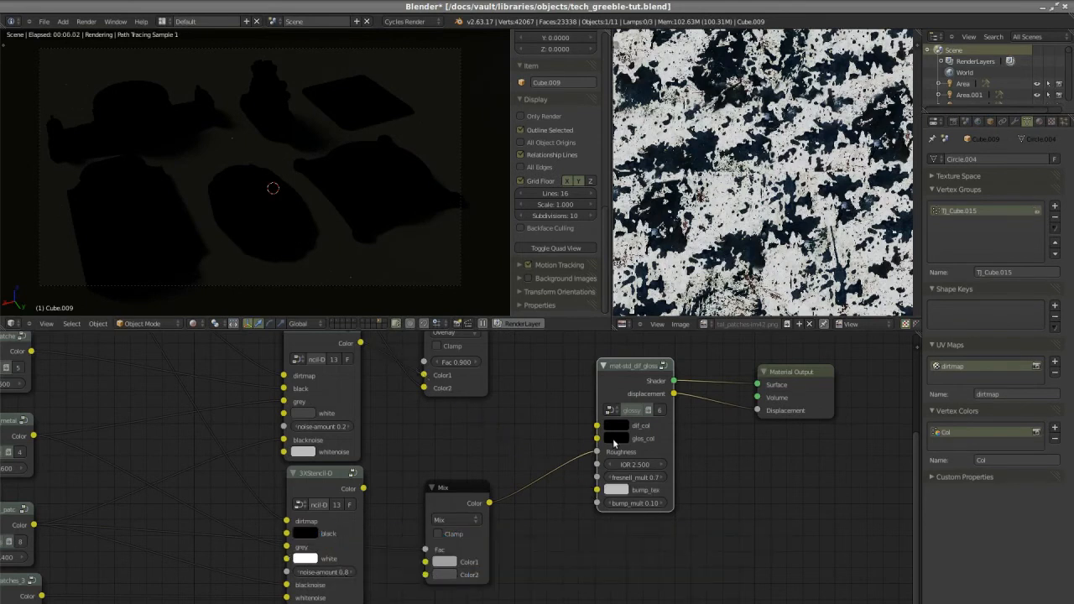
click(615, 428)
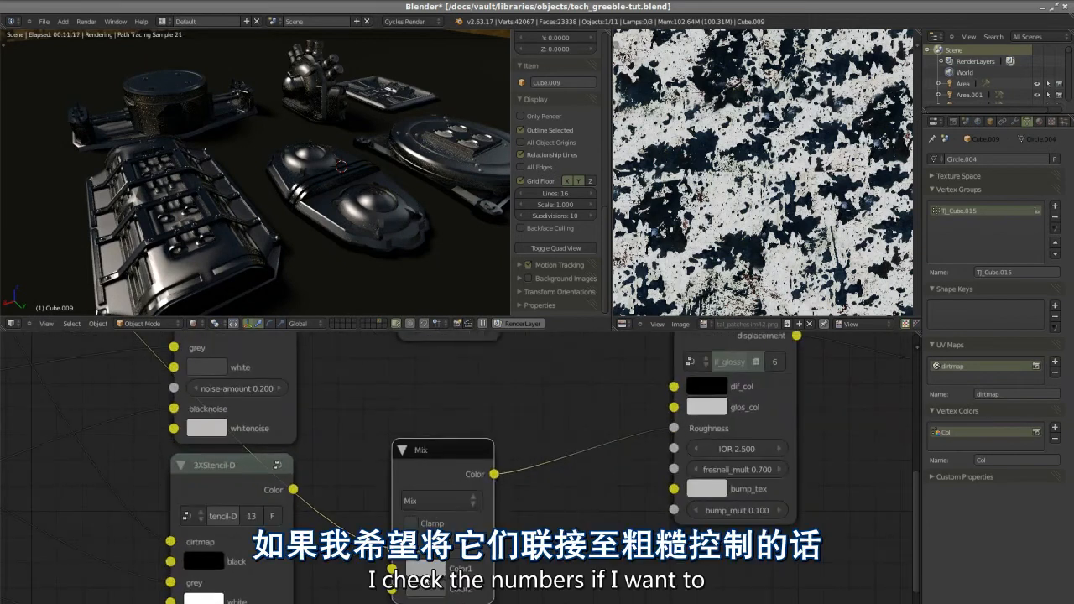
click(473, 473)
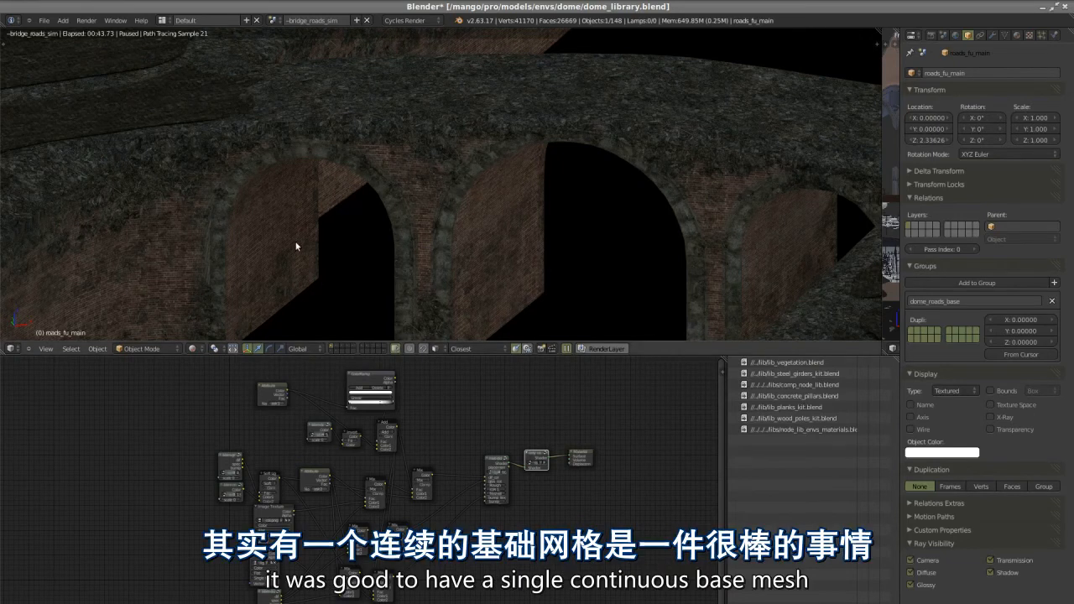
mouse_move(305, 262)
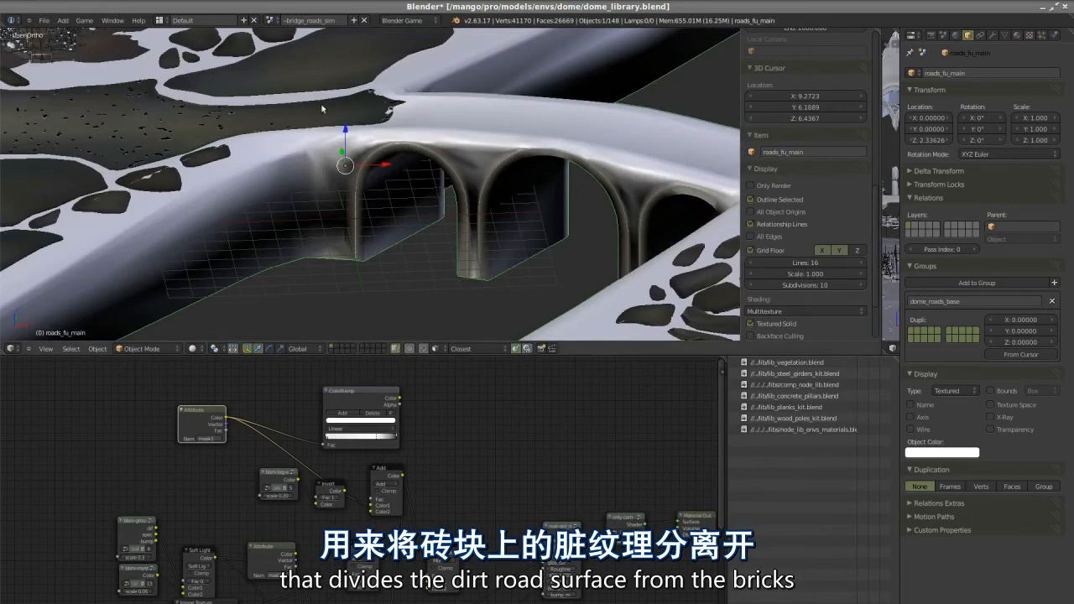
mouse_move(250, 275)
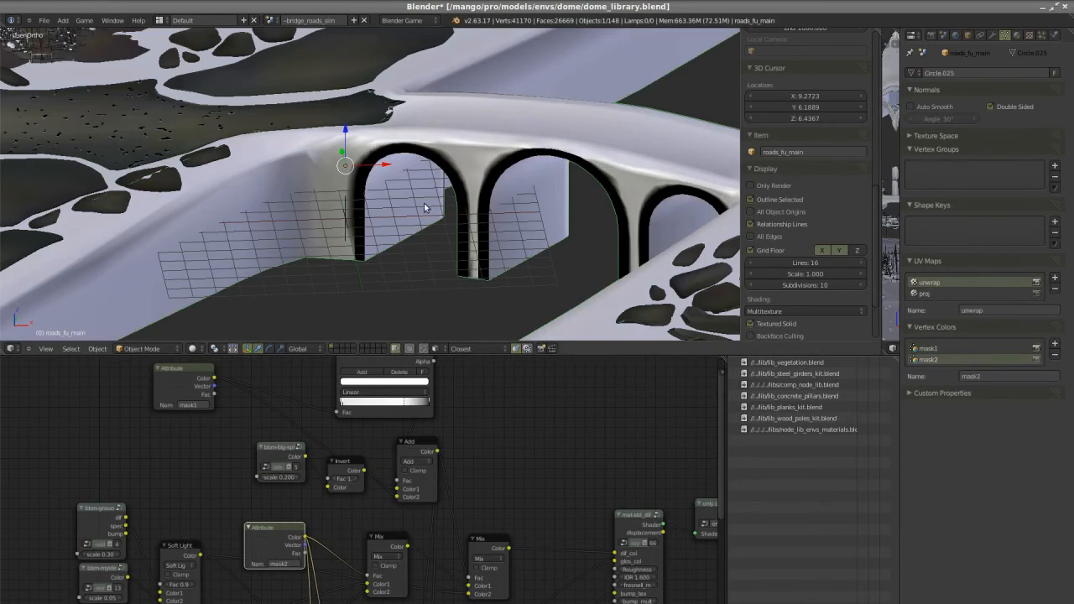
- Adjust the view of the arch material nodes beside the vertex colour mask attribute
drag(419, 210, 436, 193)
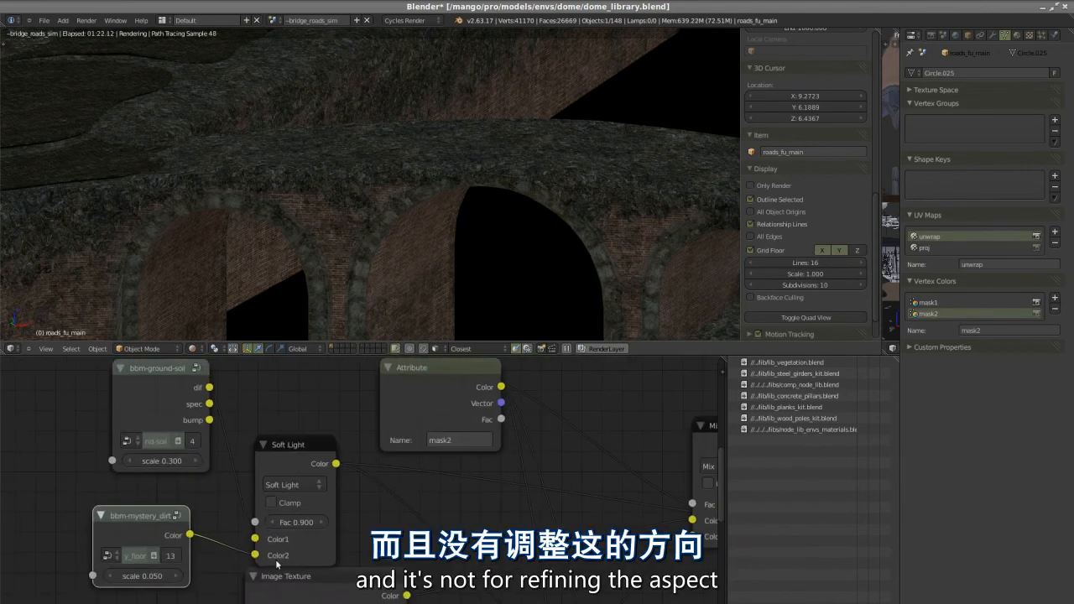
mouse_move(94, 171)
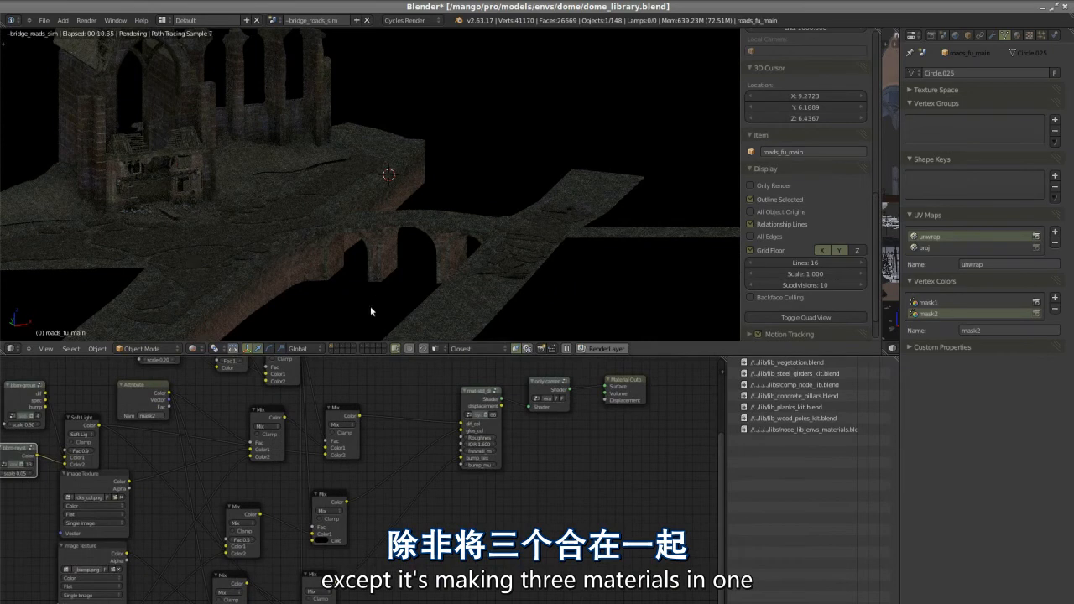
mouse_move(420, 448)
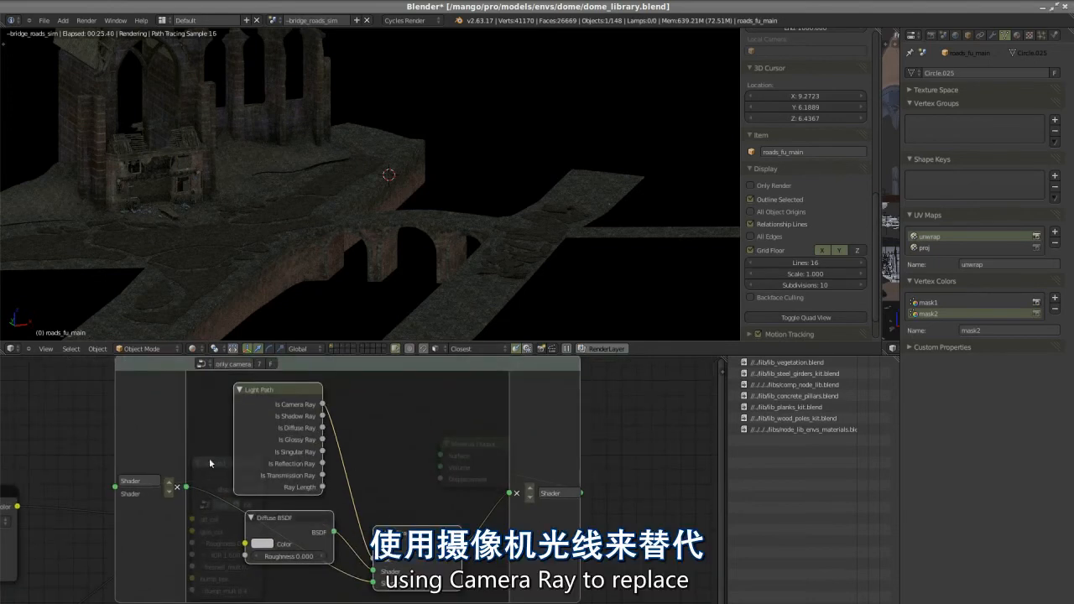
mouse_move(282, 527)
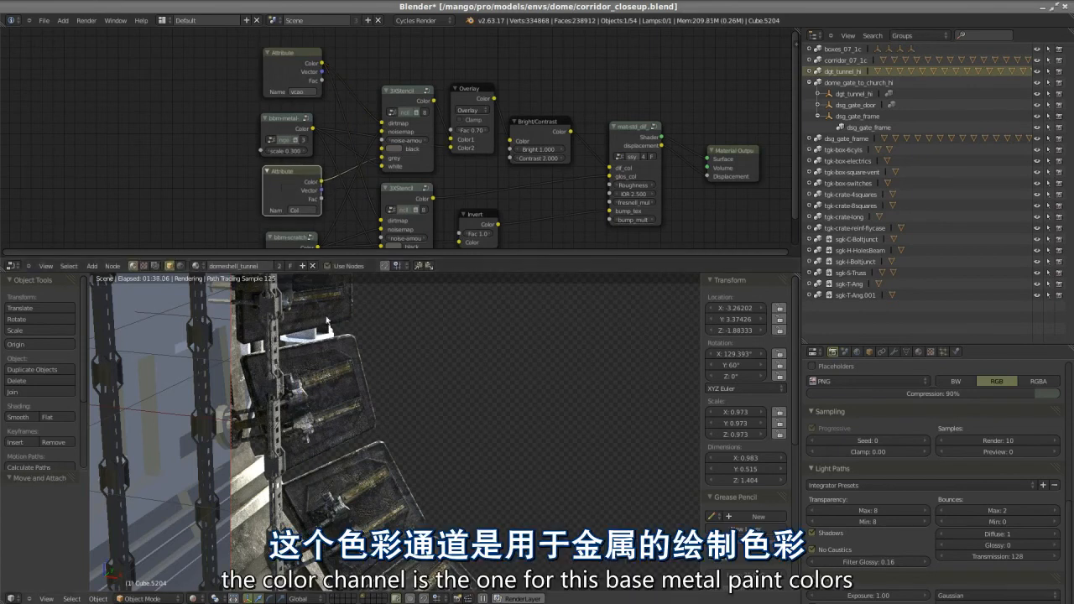
mouse_move(408, 470)
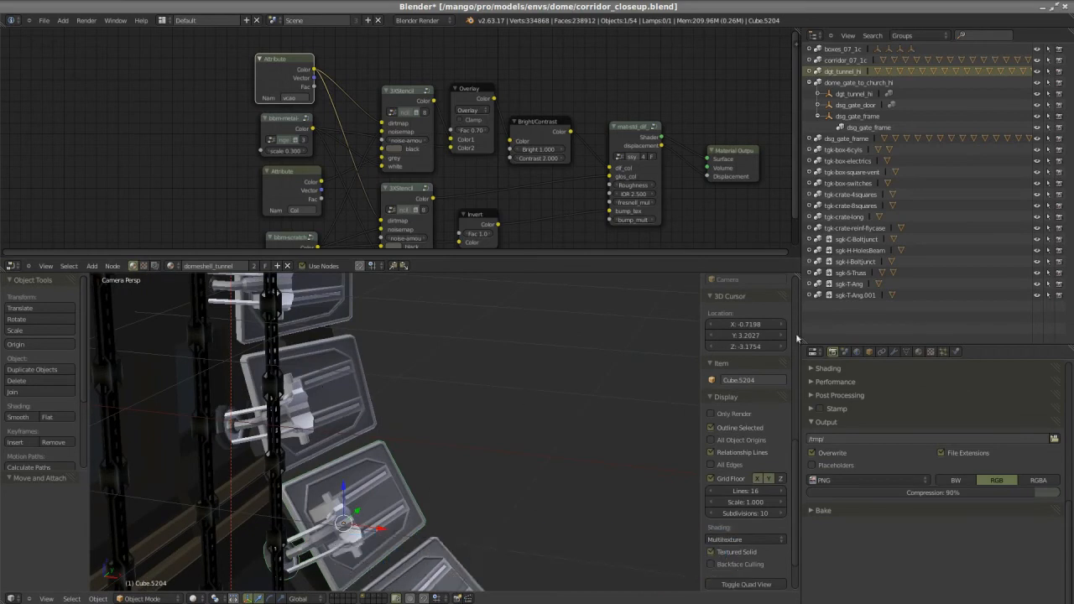
- Select the corridor greeble object, entering vertex paint mode for its vertex colours
click(906, 353)
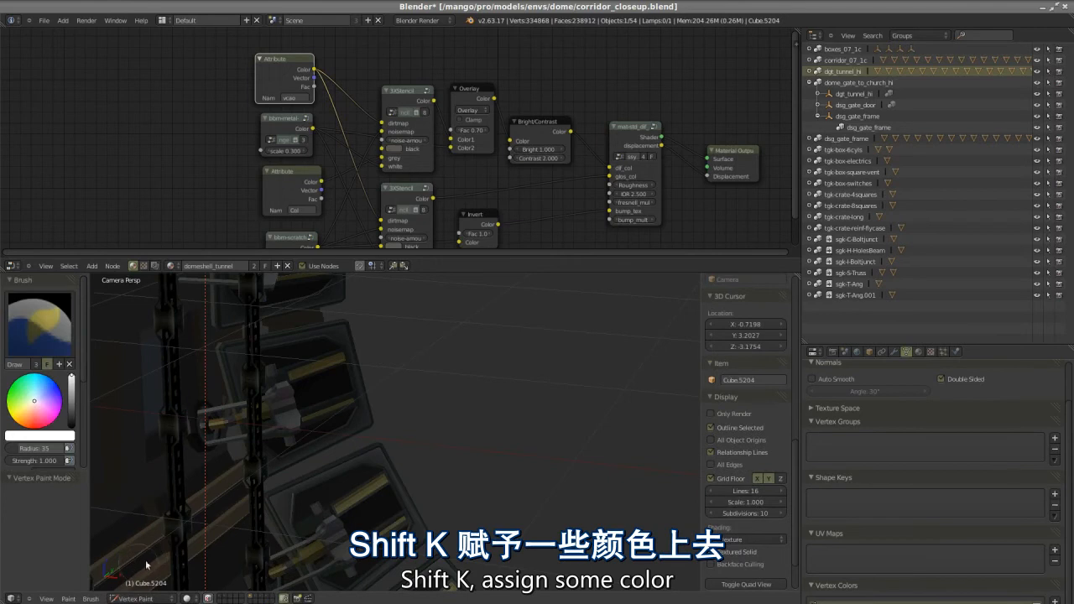
mouse_move(379, 478)
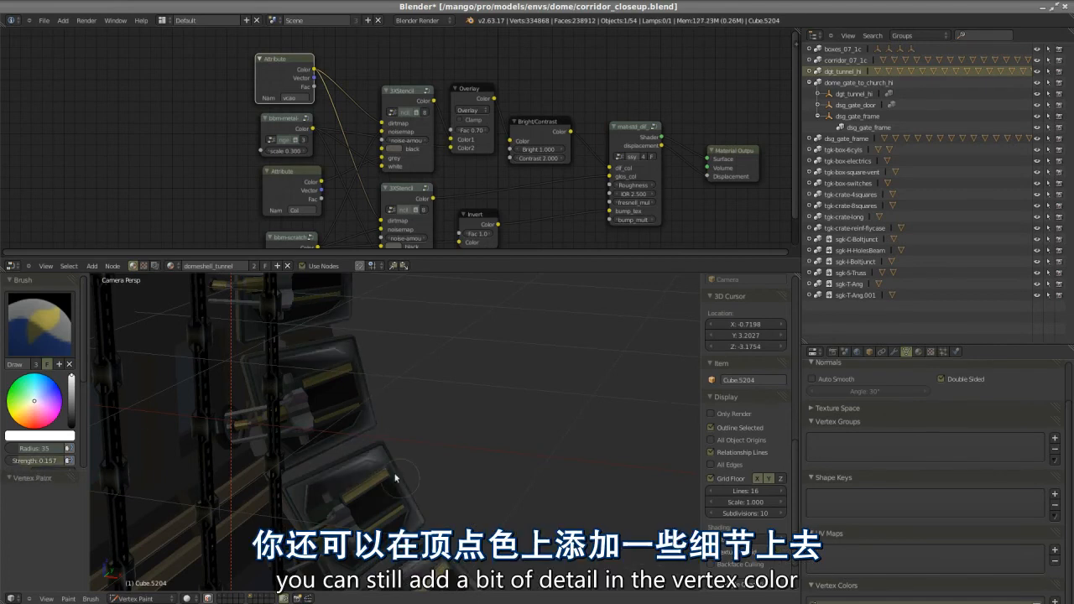
mouse_move(396, 510)
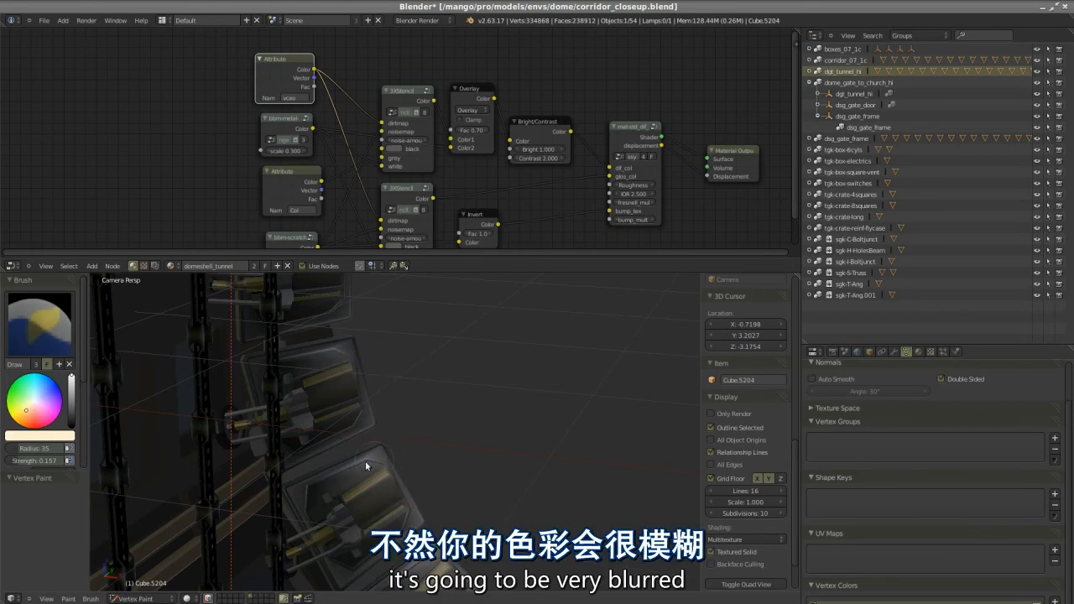
mouse_move(352, 510)
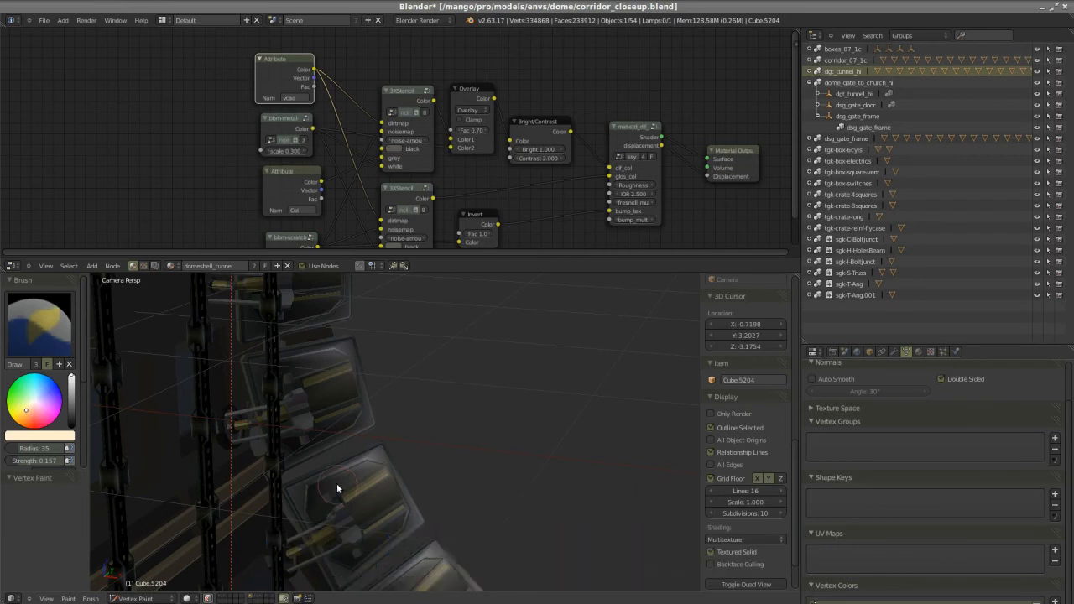
mouse_move(386, 500)
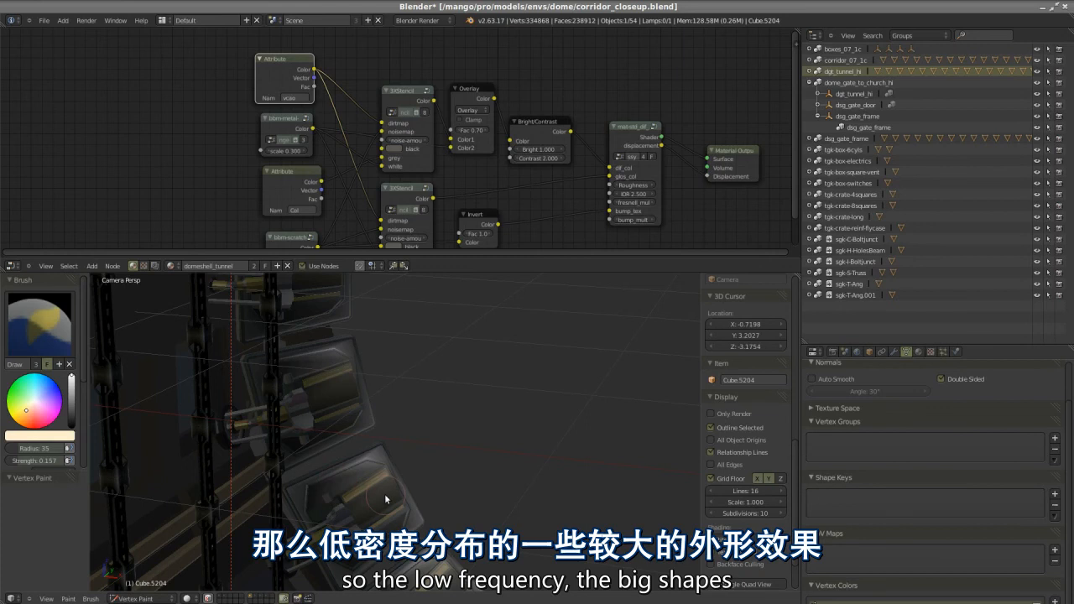
mouse_move(399, 504)
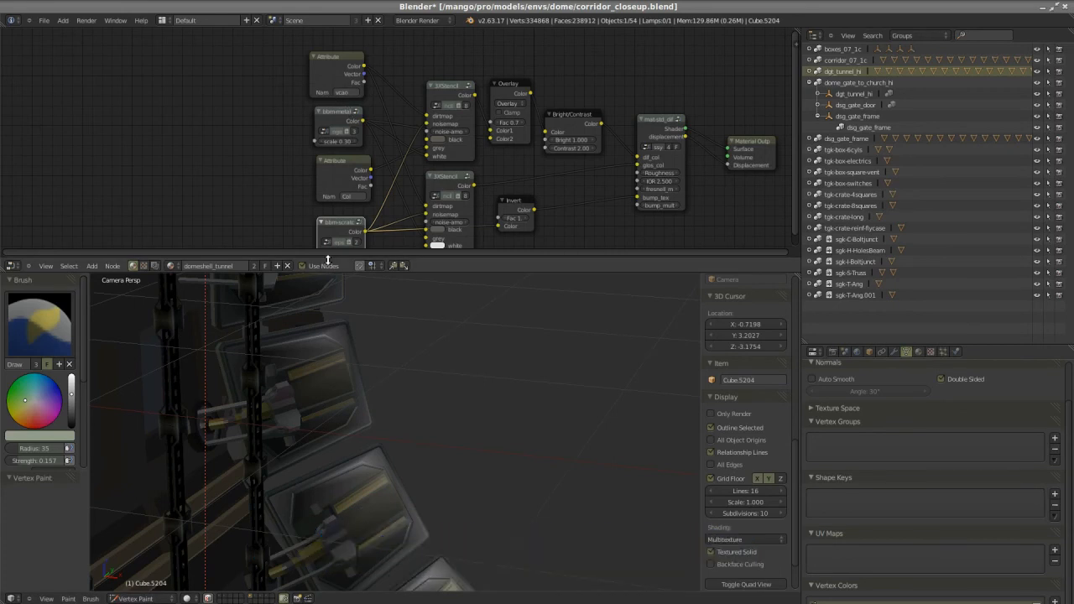
scroll(down, 3)
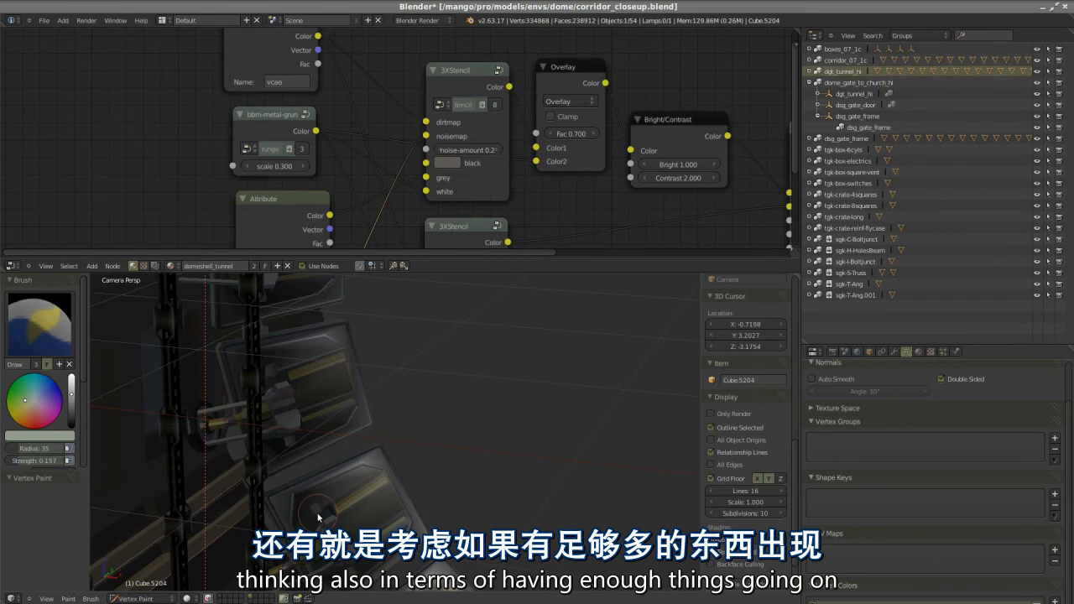
scroll(down, 3)
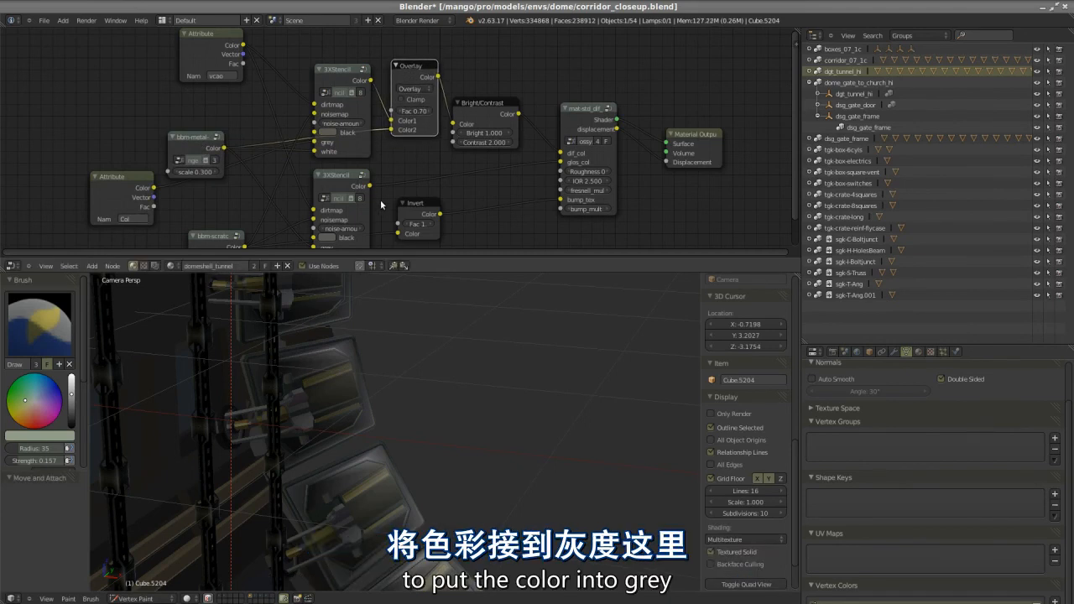
mouse_move(161, 217)
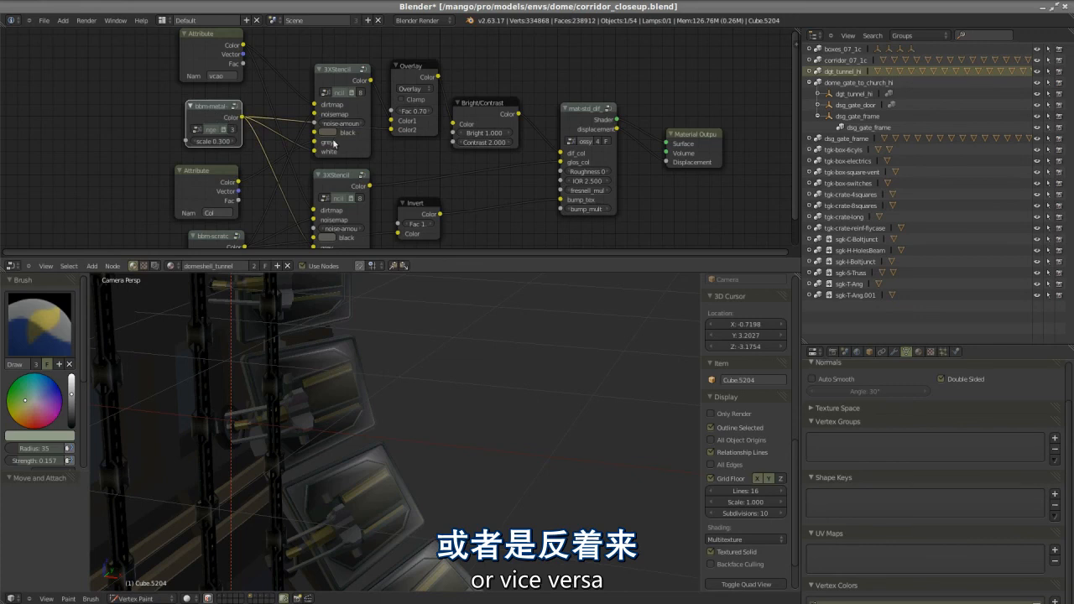
mouse_move(400, 142)
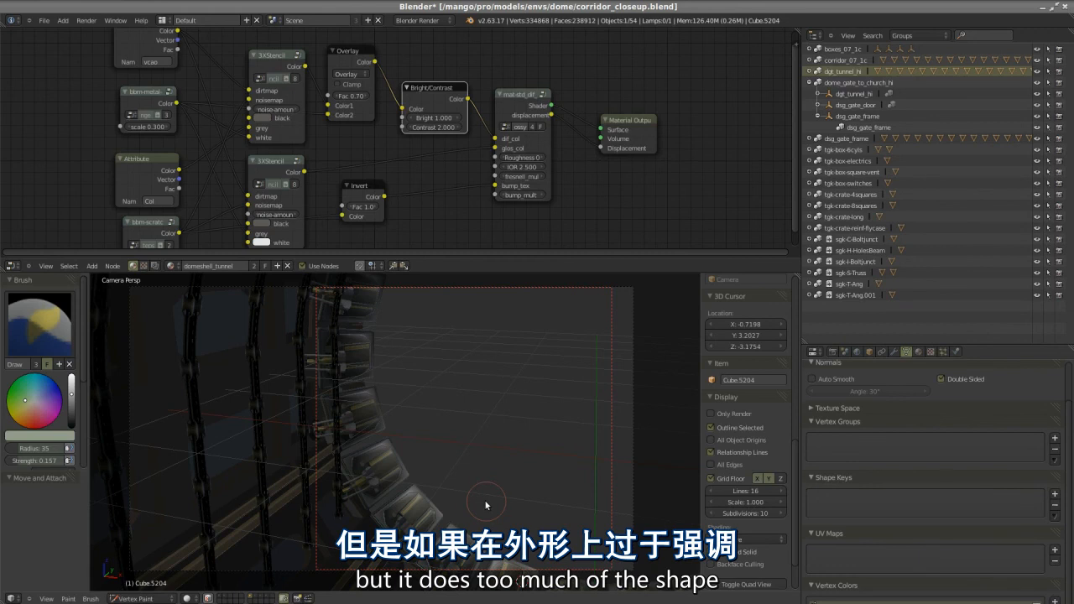
mouse_move(379, 413)
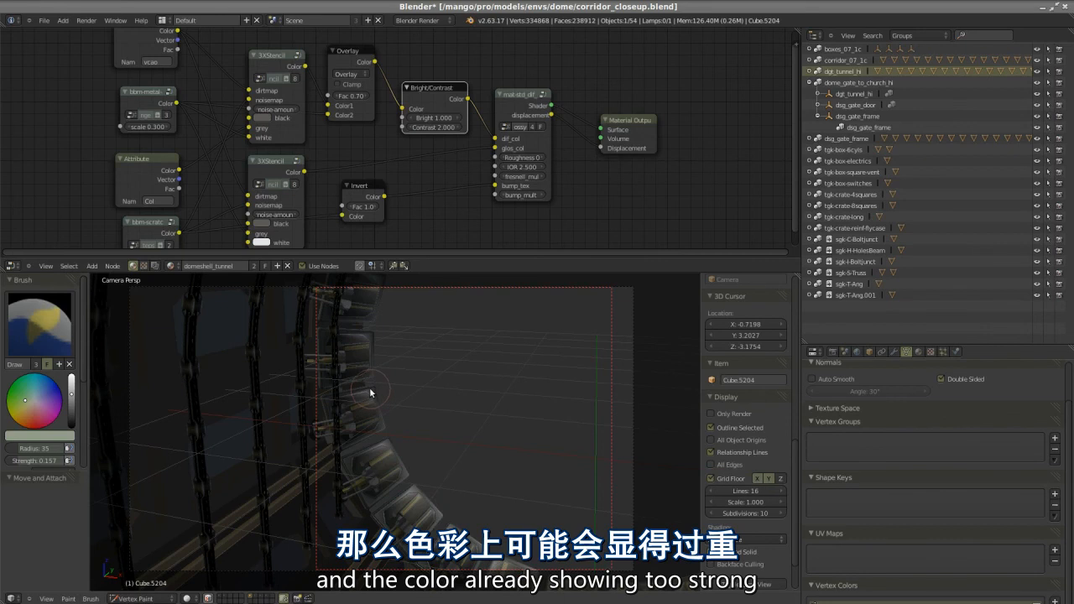
mouse_move(393, 402)
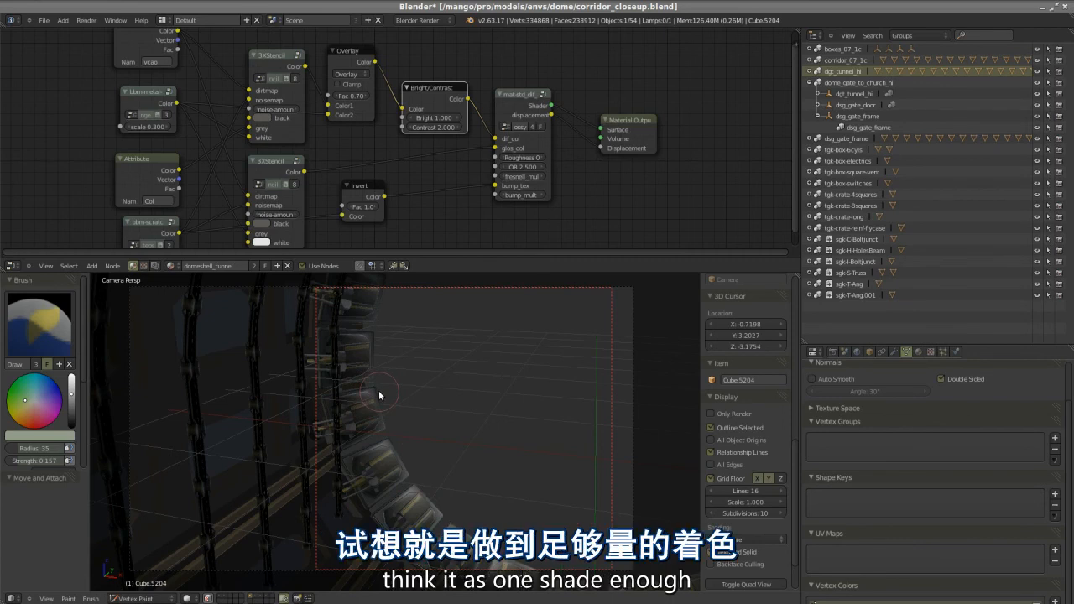
mouse_move(318, 484)
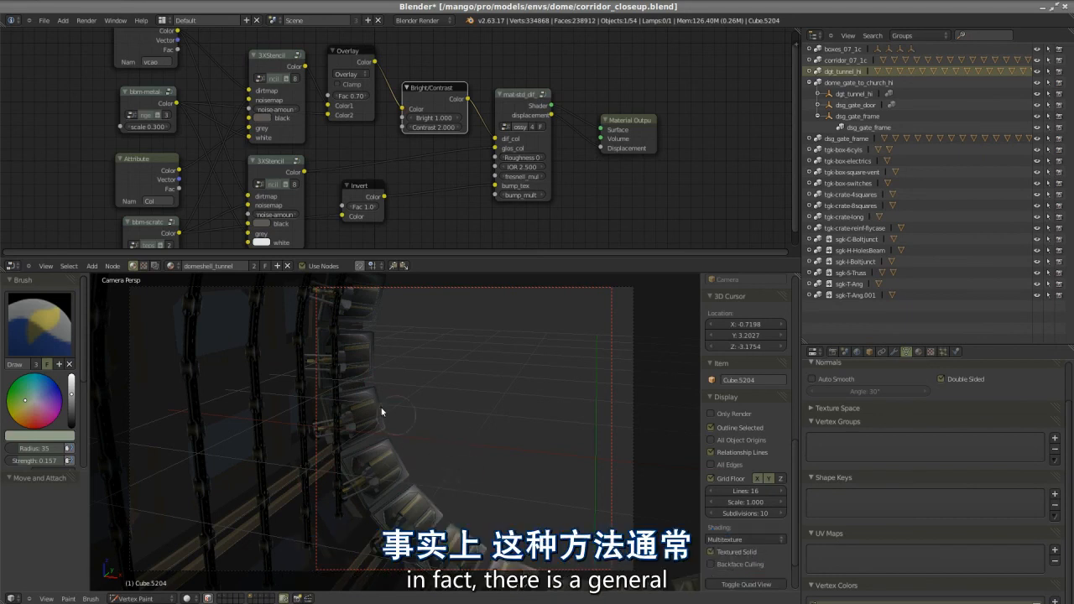
mouse_move(389, 457)
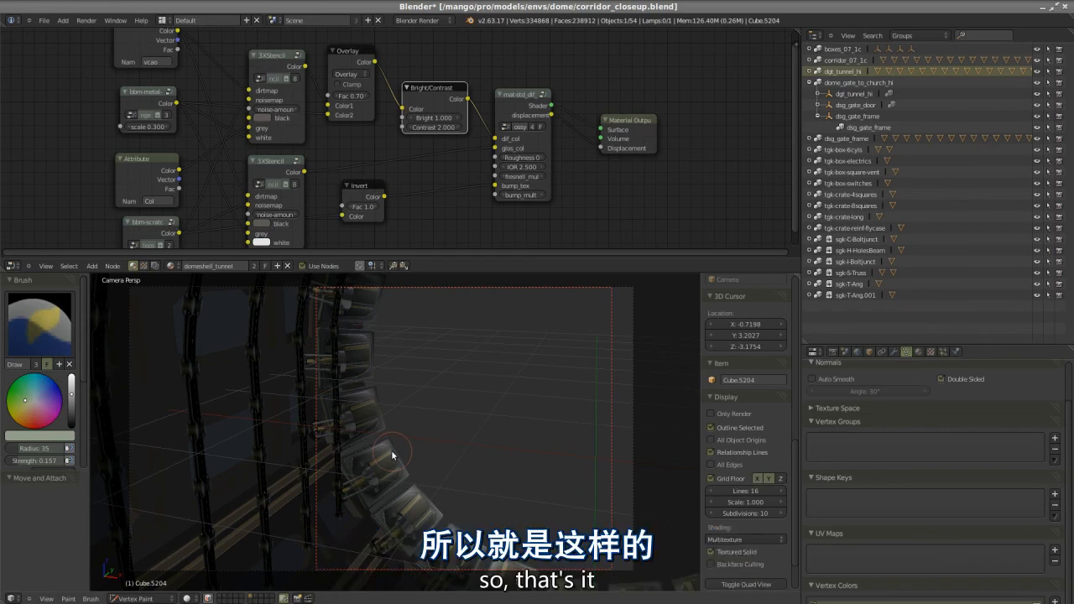
mouse_move(618, 351)
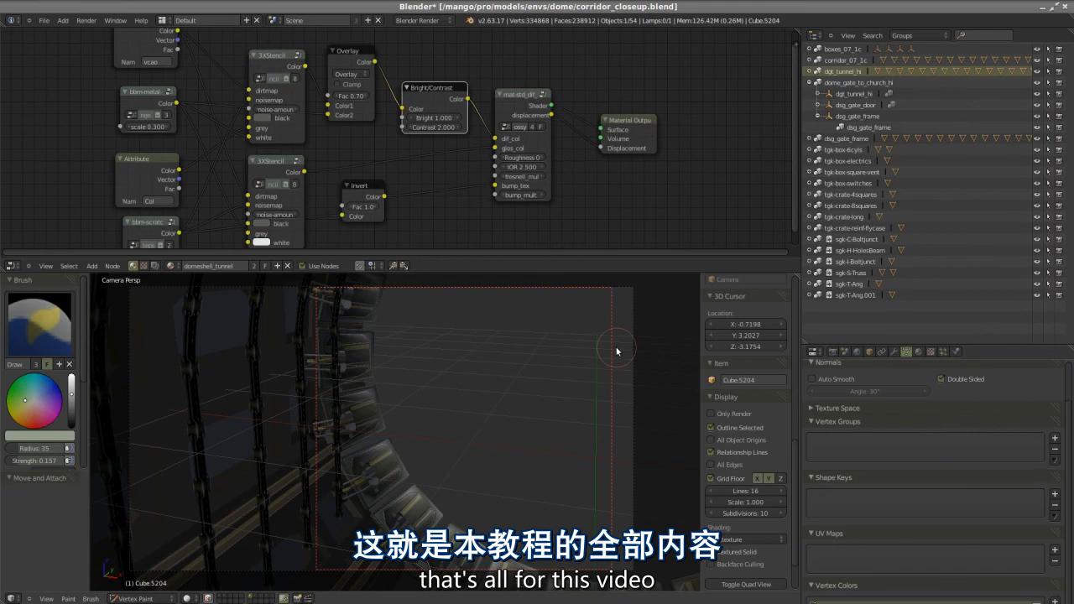